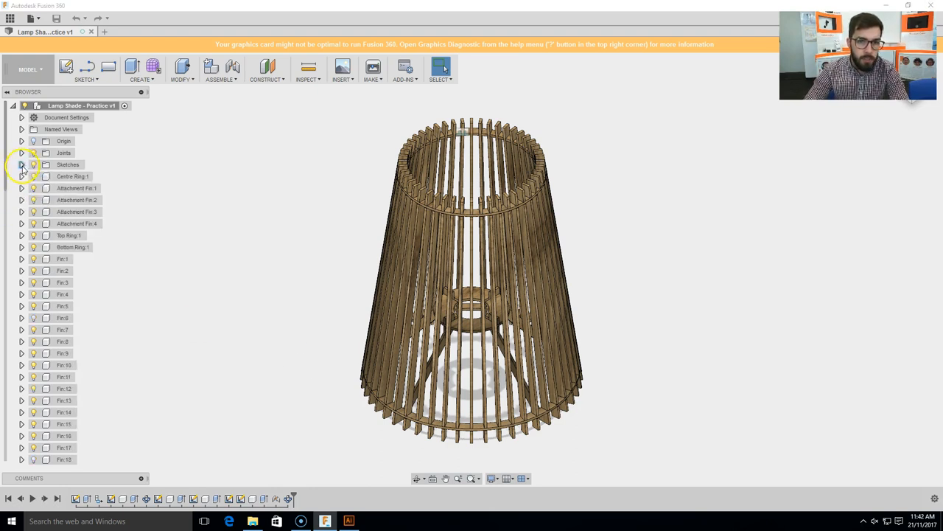
pyautogui.moveTo(329, 257)
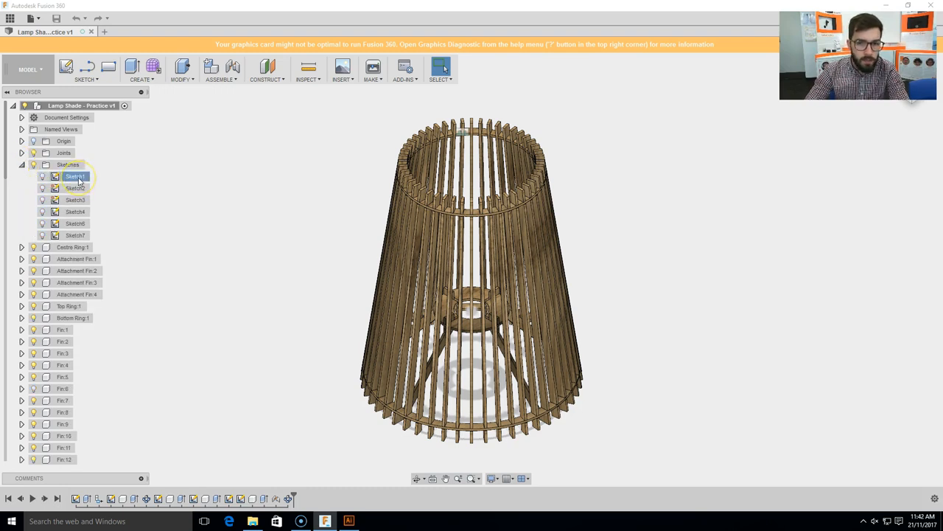
# Highlight Sketch2, Sketch4, Sketch7 and Sketch1 in turn to see which lampshade part each outlines.
pyautogui.click(74, 188)
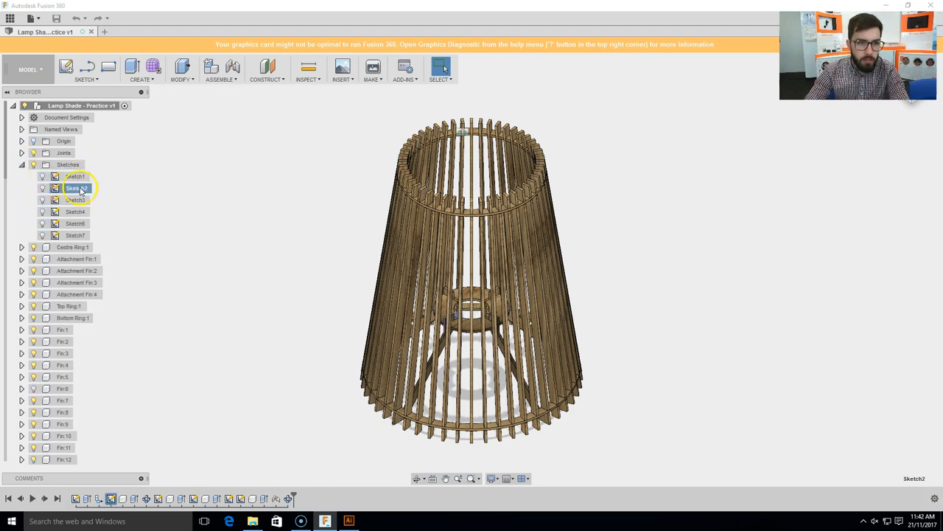
pyautogui.click(75, 211)
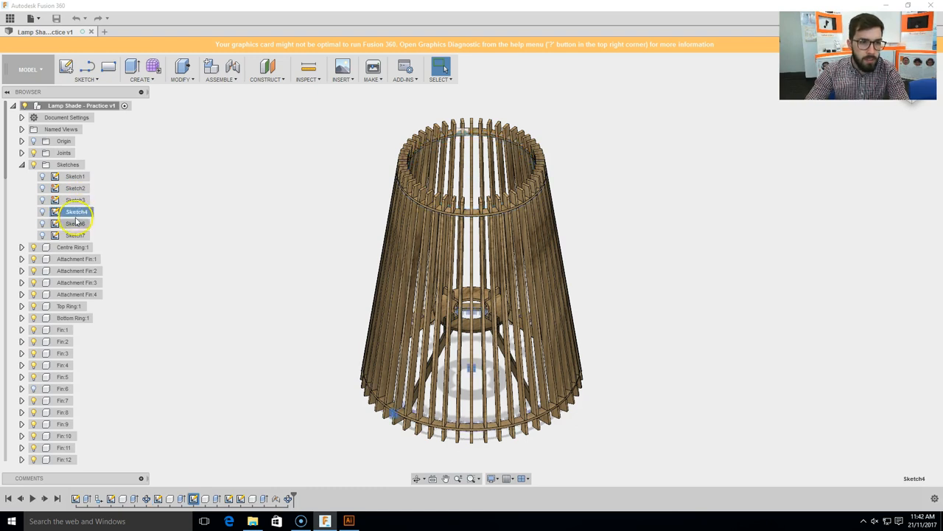
pyautogui.click(66, 234)
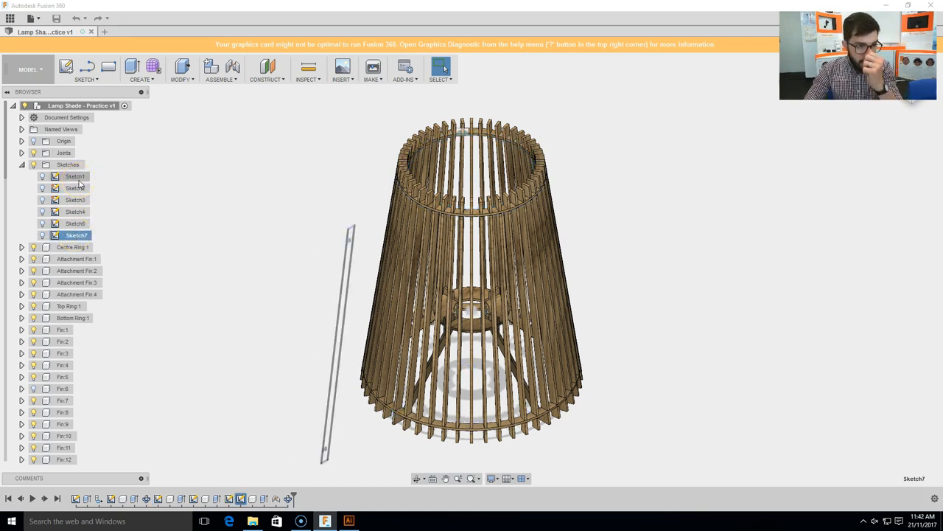
pyautogui.click(75, 177)
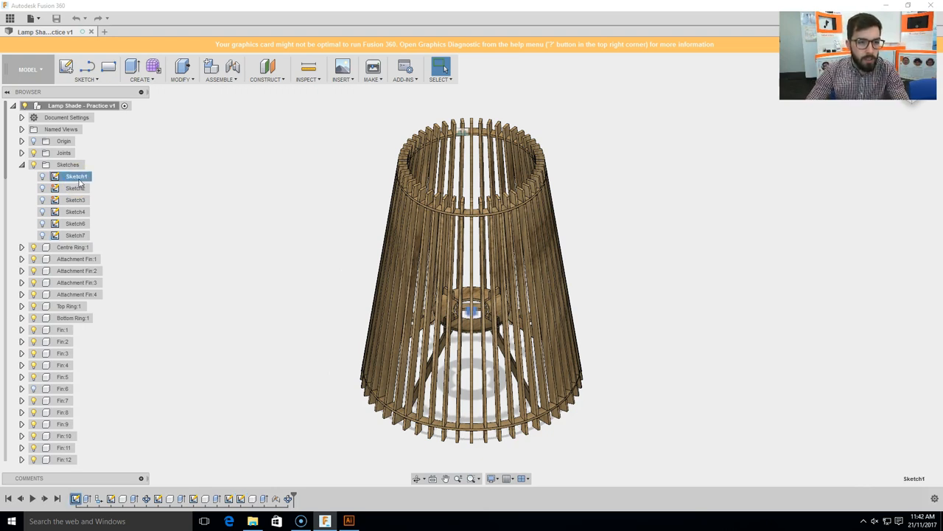
# Export Sketch1 as a DXF named 'Centre Ring' via Save As DXF.
pyautogui.rightClick(76, 177)
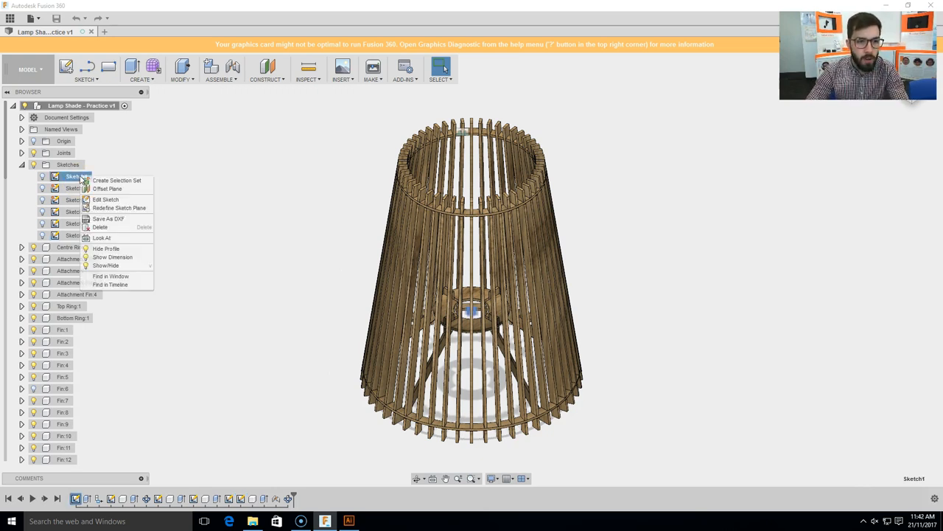
pyautogui.moveTo(107, 219)
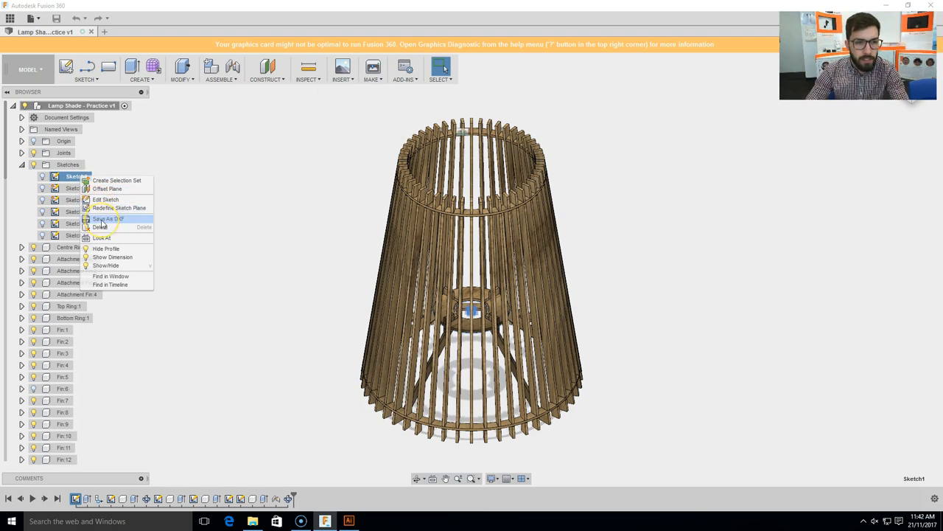
pyautogui.click(107, 218)
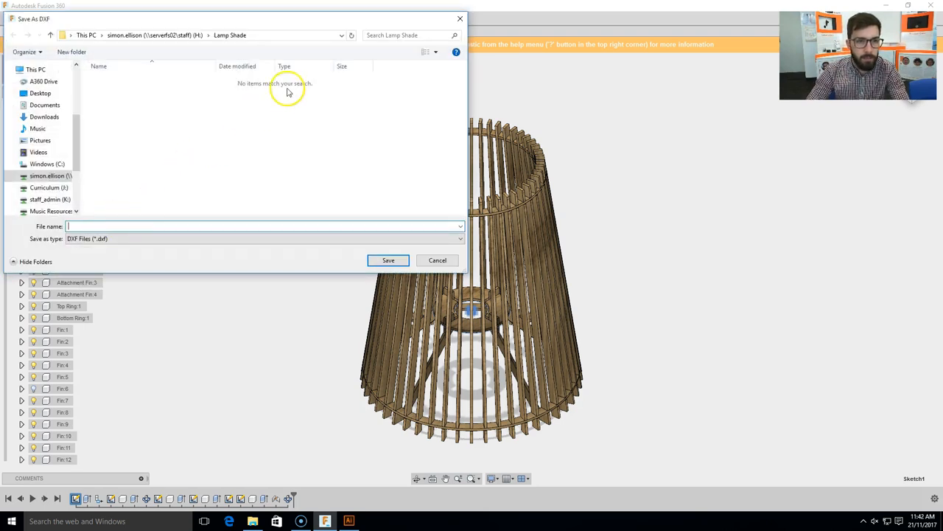
pyautogui.moveTo(215, 198)
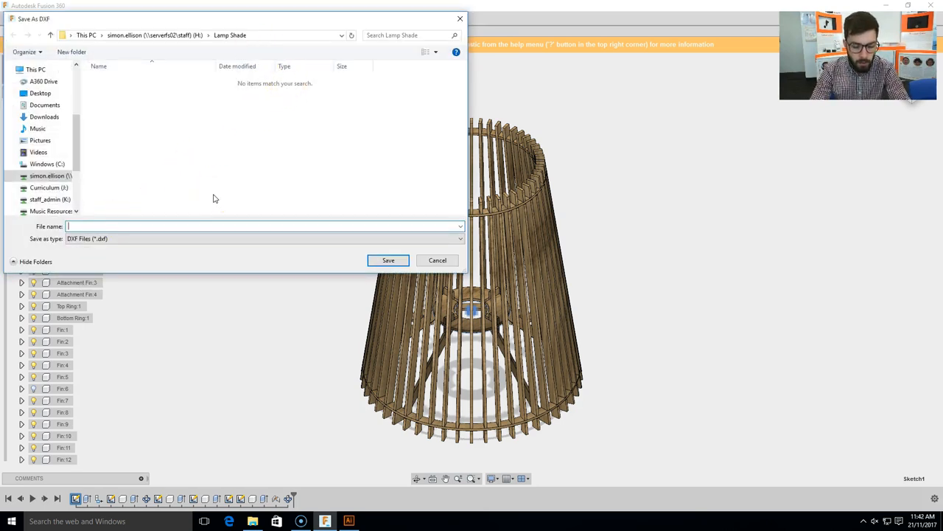
pyautogui.write('Centre Ring')
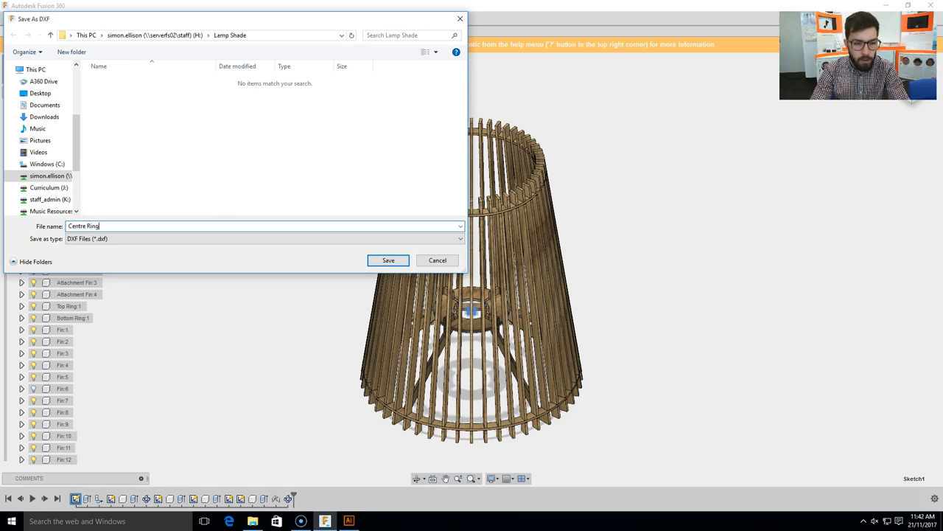
pyautogui.moveTo(140, 187)
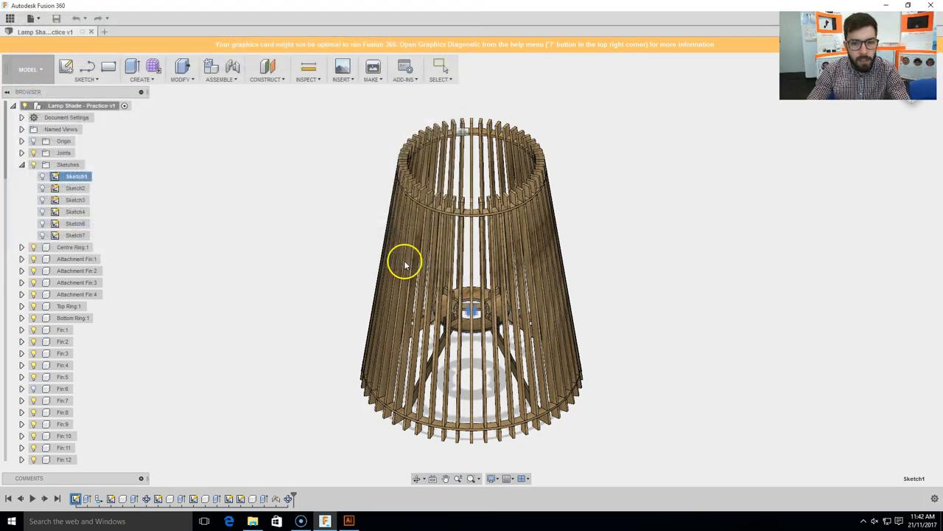
# Export Sketch2 as a DXF named 'Attachment Fin'.
pyautogui.rightClick(75, 188)
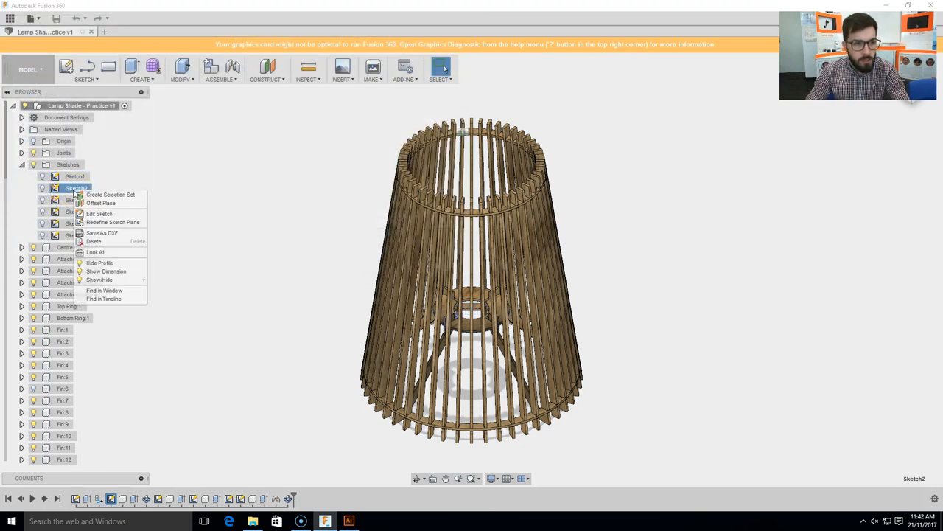
pyautogui.click(101, 232)
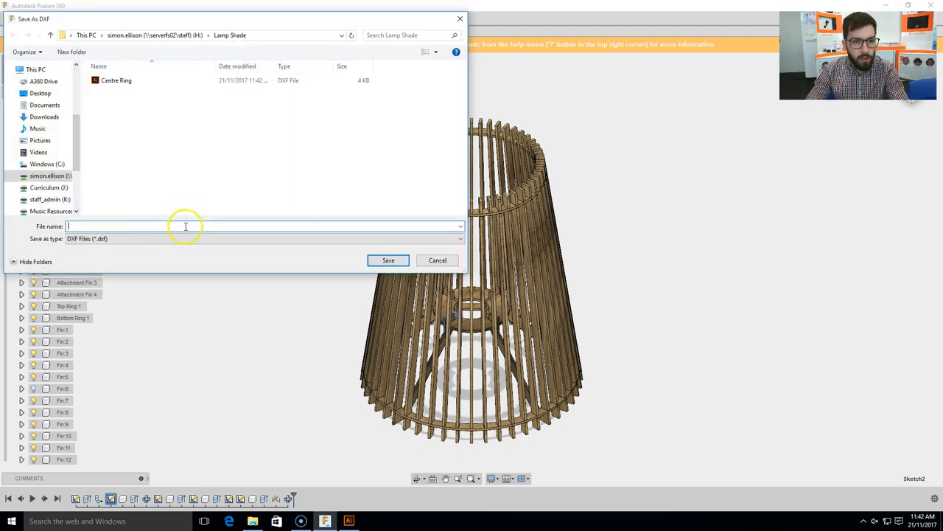
pyautogui.write('Attachment Fin')
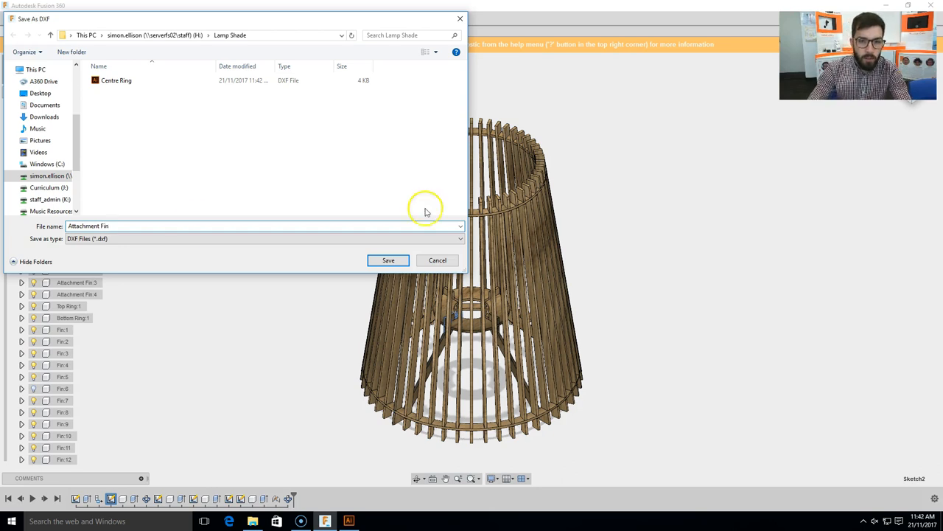
pyautogui.click(388, 260)
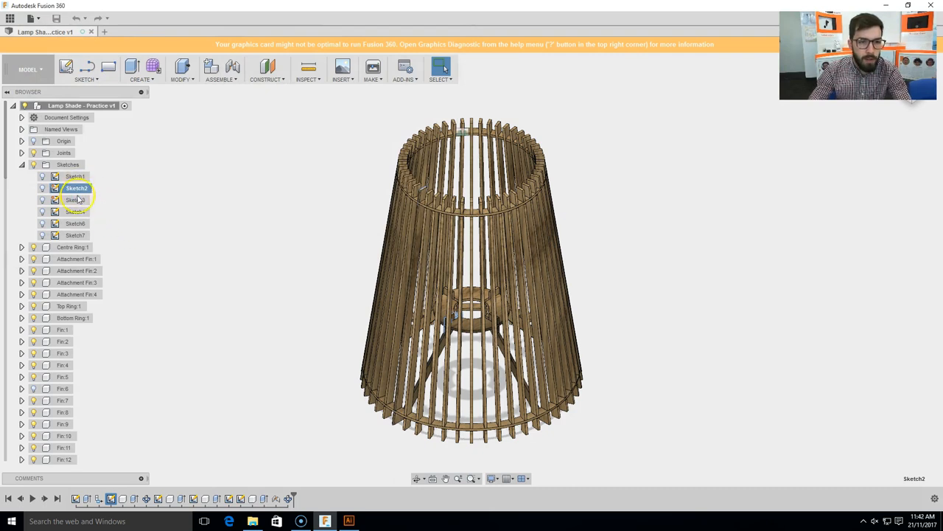
# Export Sketch3 as a DXF named 'Top Ring'.
pyautogui.click(76, 200)
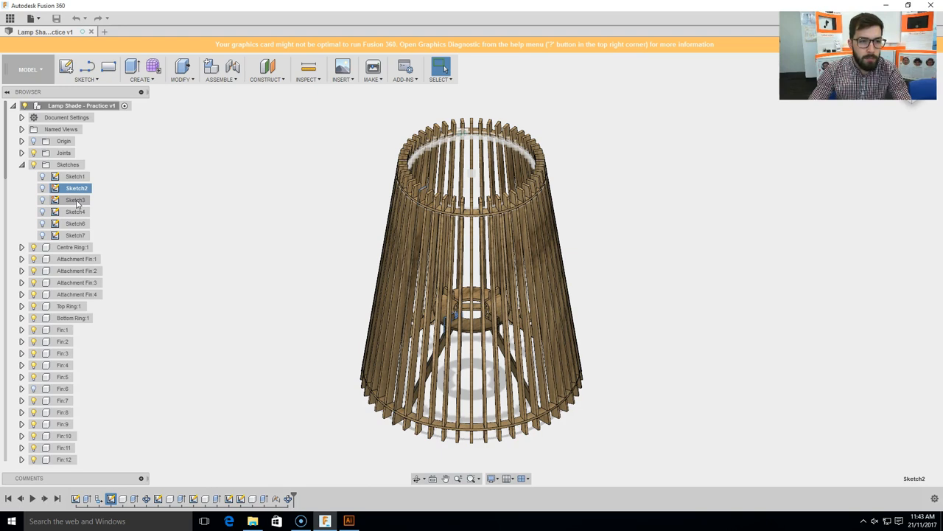
pyautogui.rightClick(75, 200)
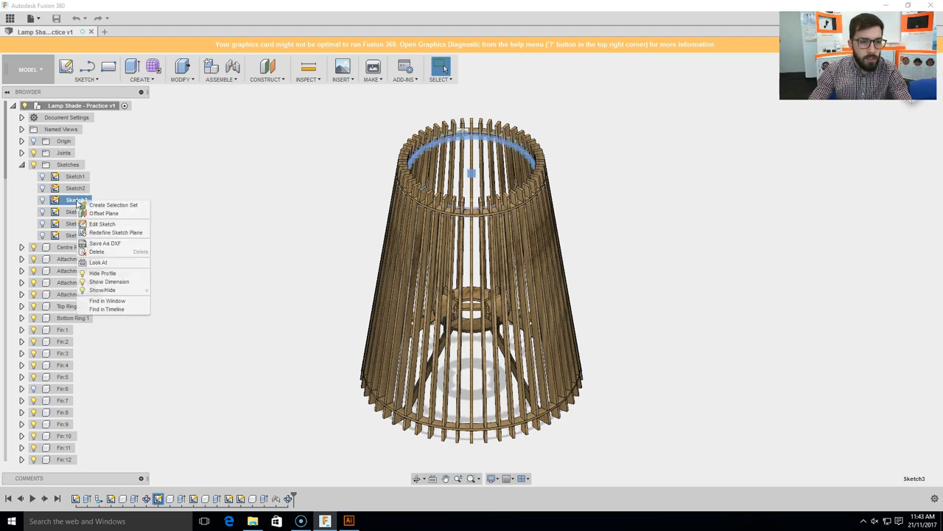
pyautogui.click(106, 243)
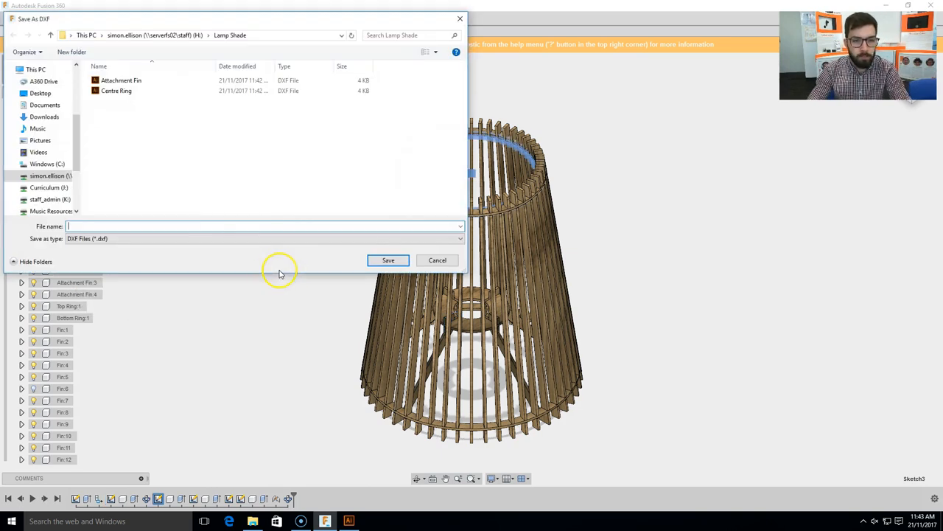
pyautogui.write('Top Ri')
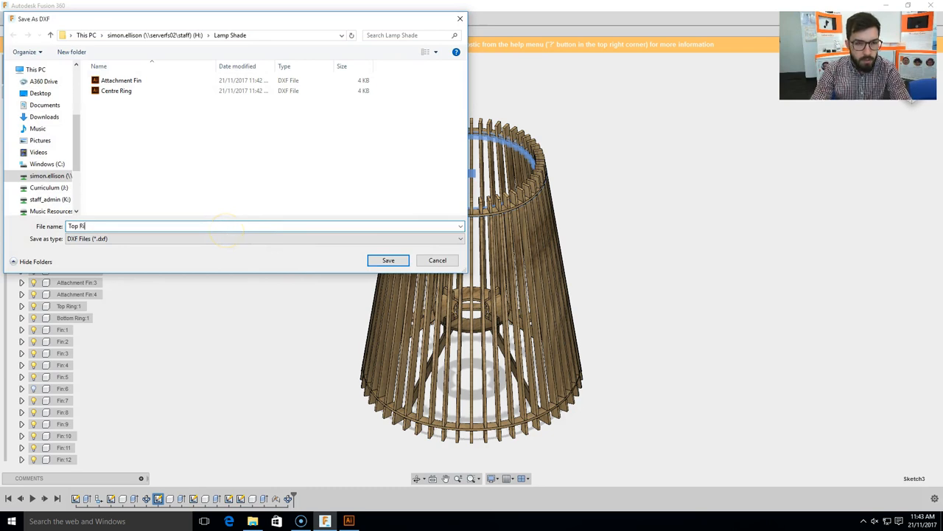
pyautogui.click(389, 260)
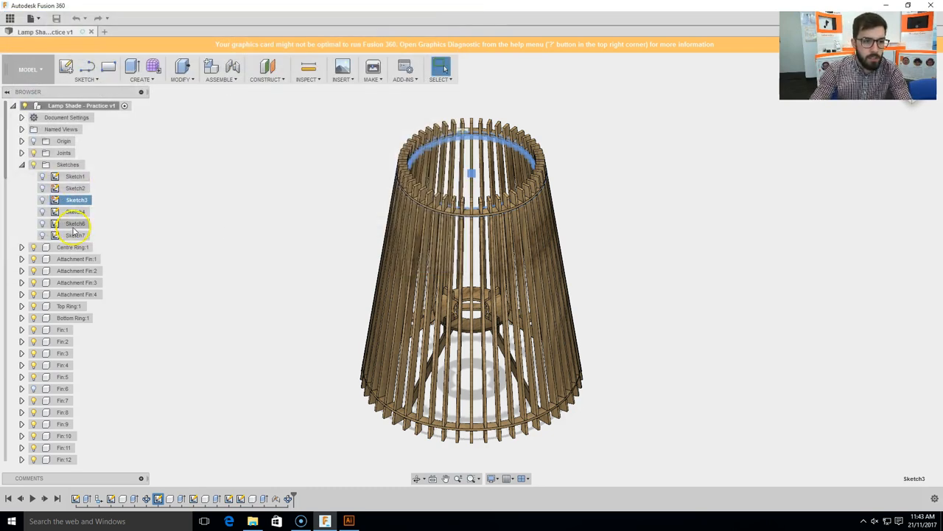
# Export Sketch4 as a DXF named 'Bottom Ring'.
pyautogui.click(77, 211)
pyautogui.write('Bottom Ring')
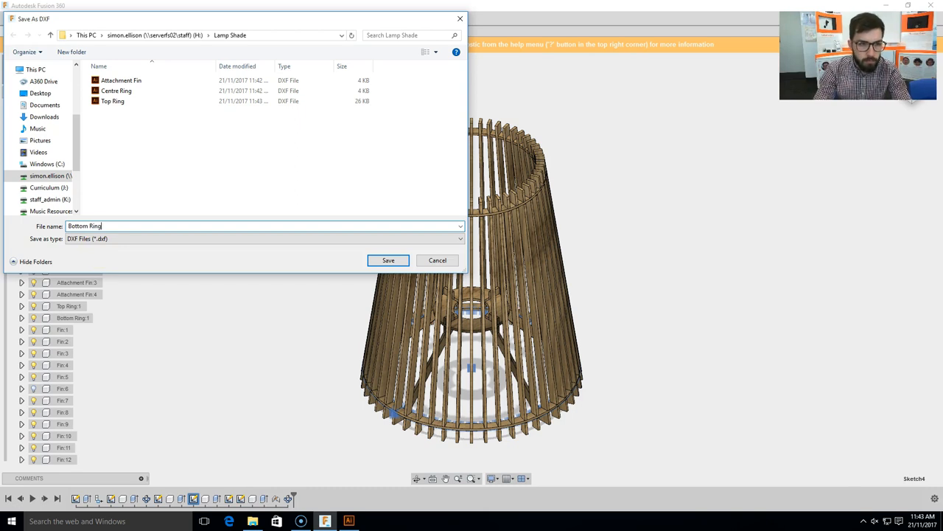
pyautogui.click(388, 260)
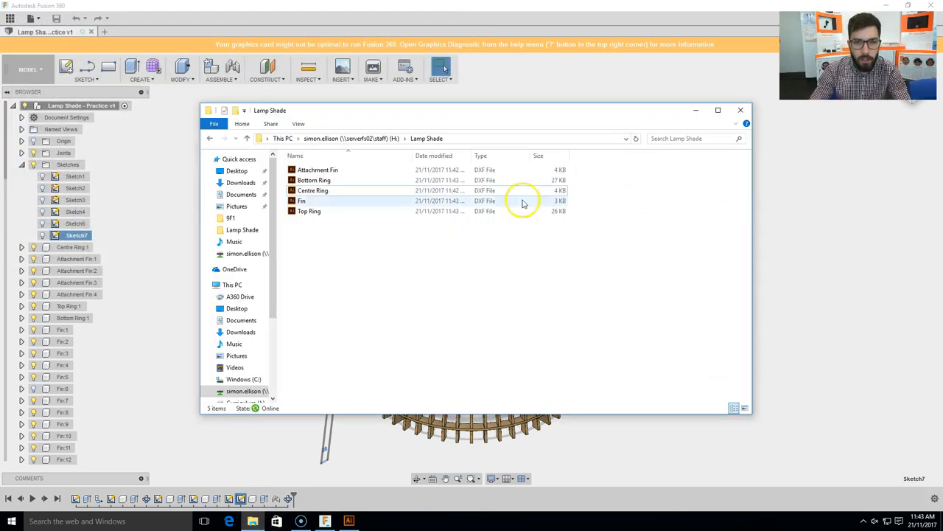
# Check the Attachment Fin, Fin, Top Ring and Centre Ring DXF files in the Lamp Shade folder.
pyautogui.click(317, 169)
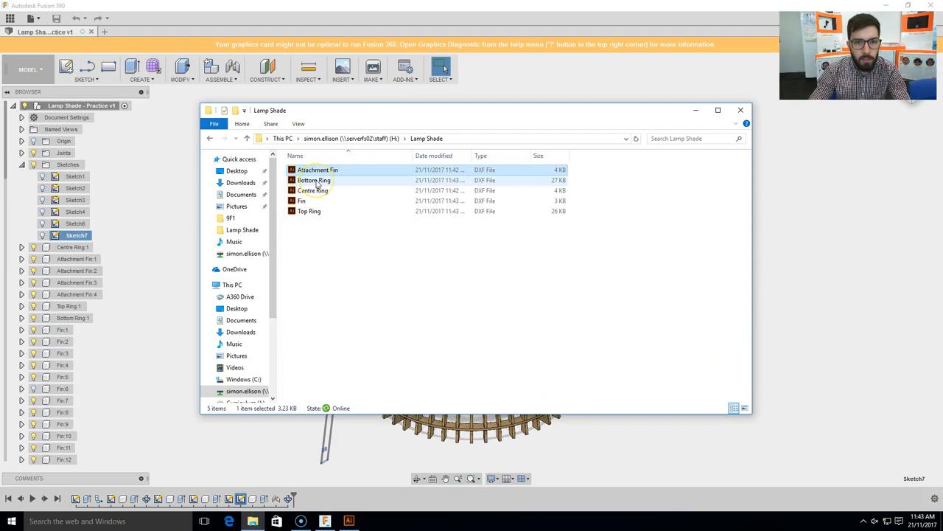
pyautogui.click(302, 200)
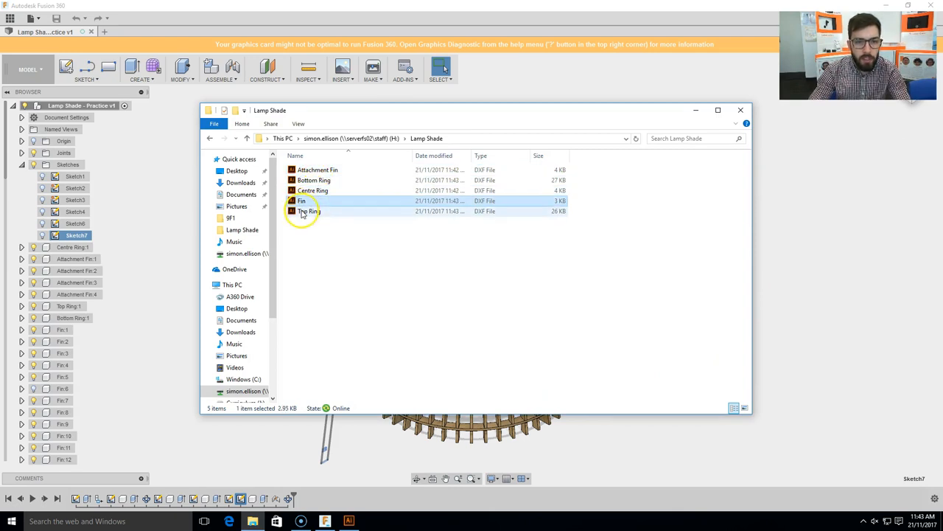
pyautogui.click(309, 210)
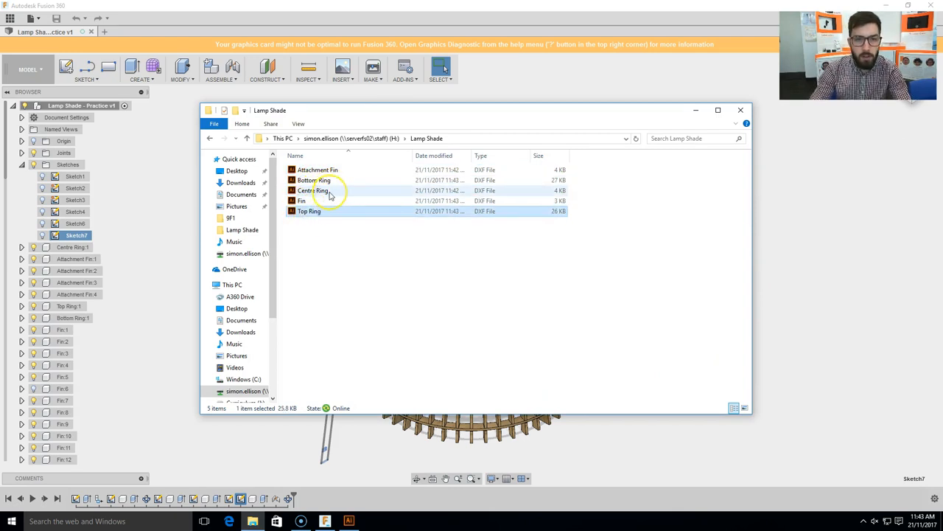
pyautogui.click(313, 191)
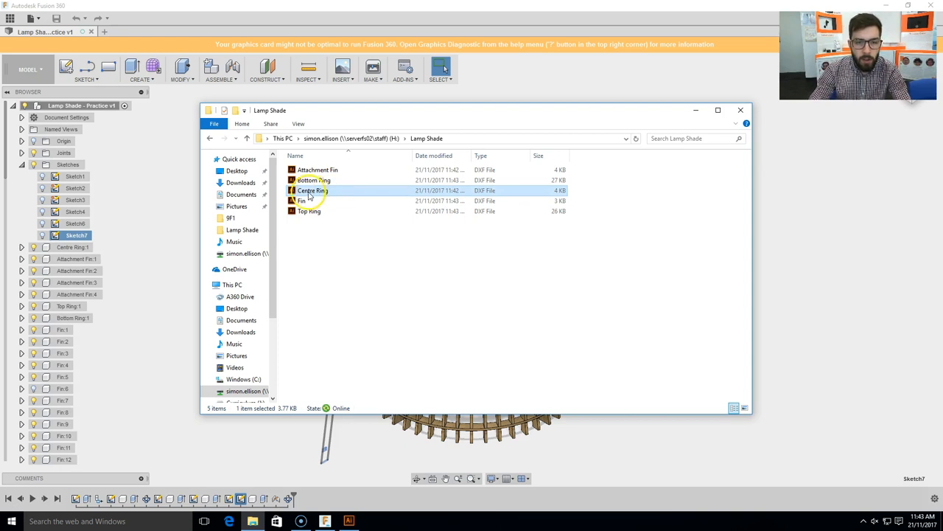
pyautogui.moveTo(311, 194)
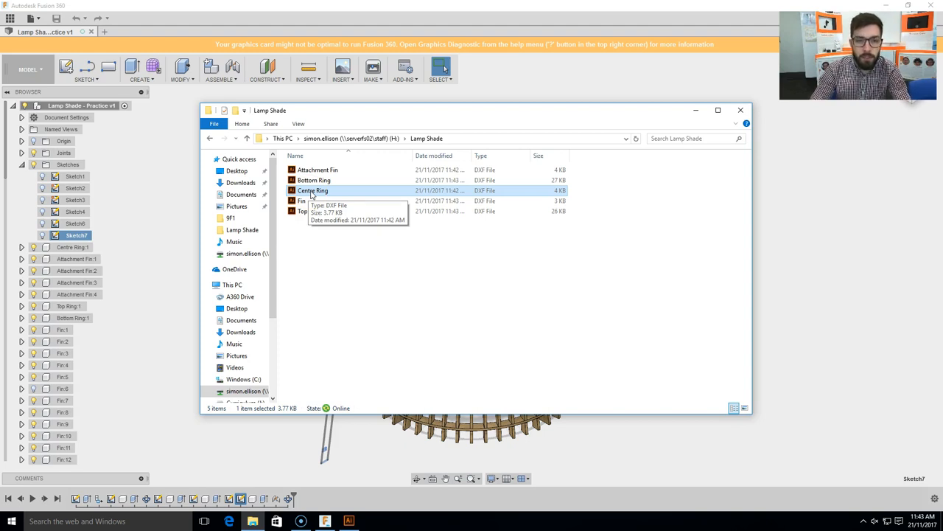
# Open Centre Ring.dxf from File Explorer into Illustrator and reach its DXF import options.
pyautogui.doubleClick(313, 190)
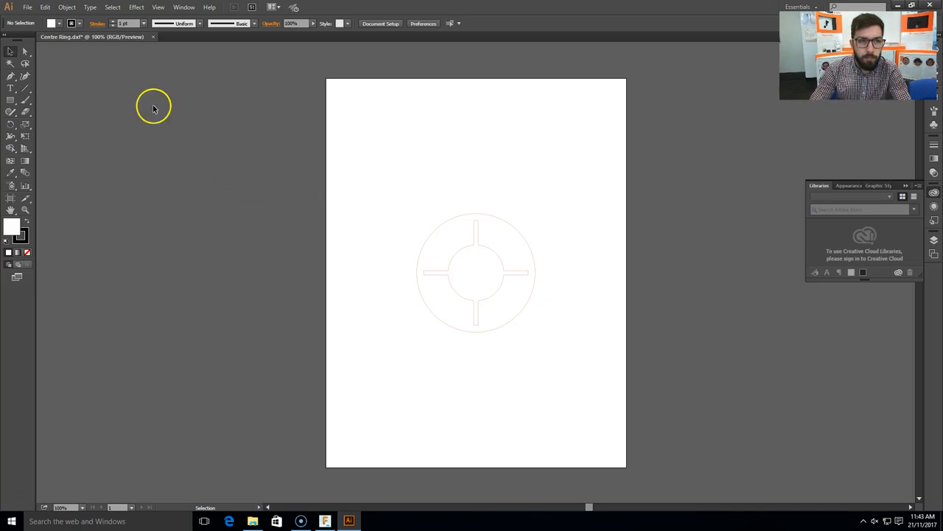
pyautogui.moveTo(155, 37)
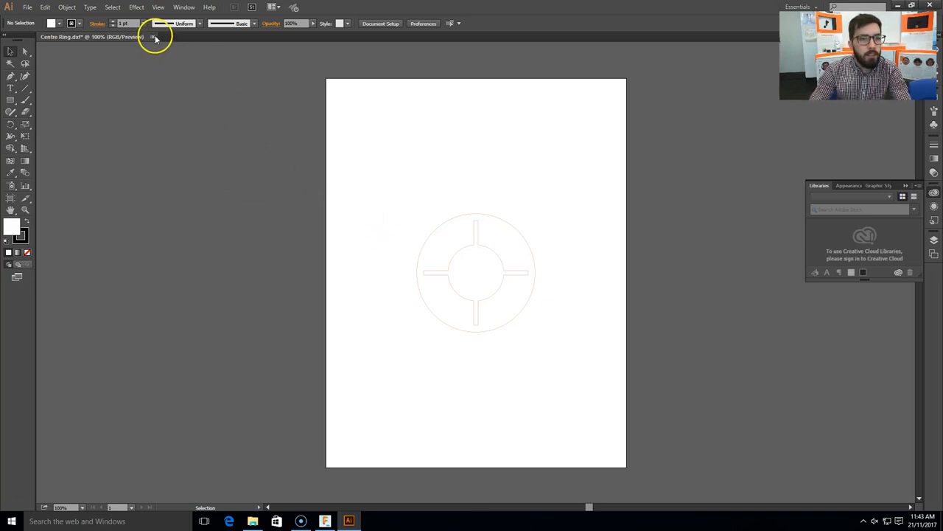
pyautogui.moveTo(154, 37)
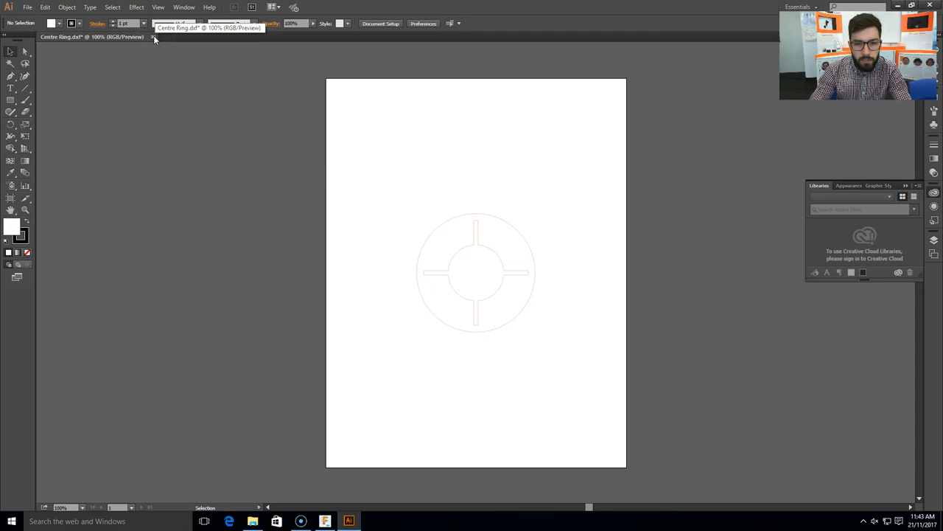
pyautogui.moveTo(350, 290); pyautogui.dragTo(597, 228)
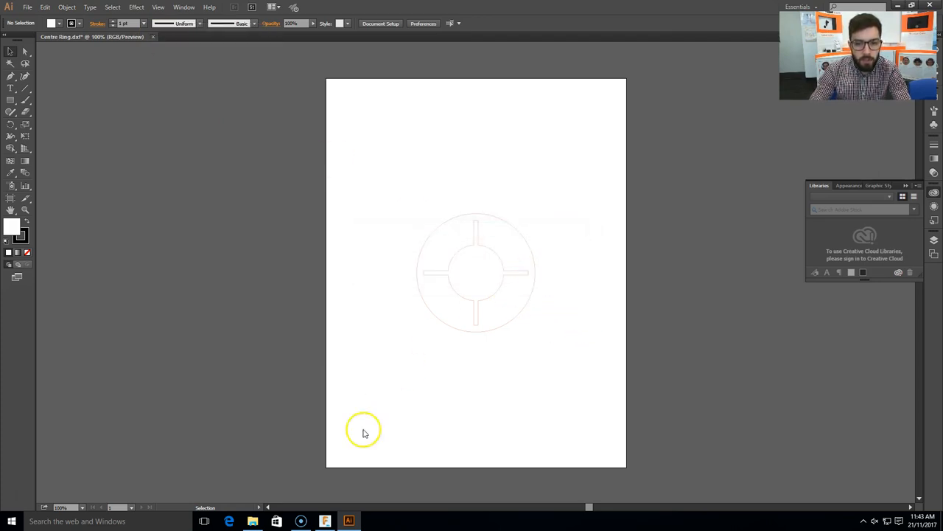
pyautogui.click(252, 521)
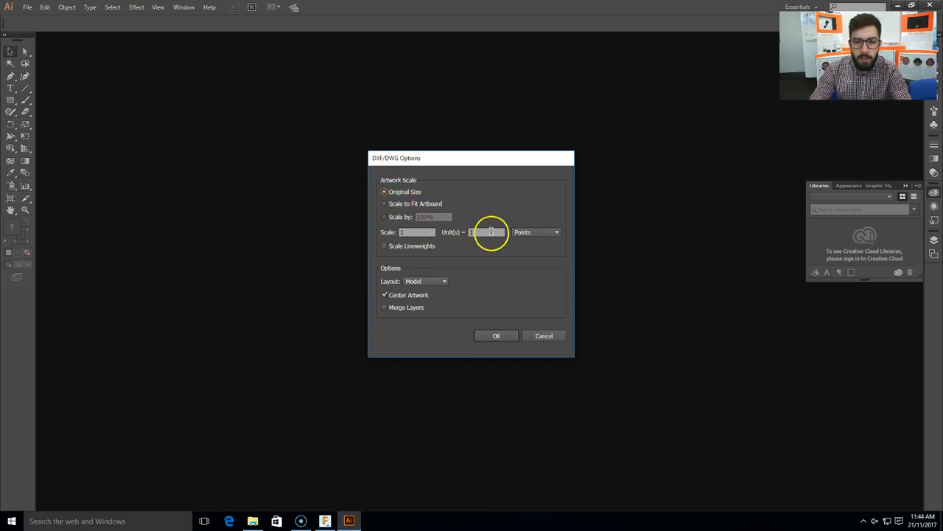
# Import the DXF at Original Size with Millimeters as the unit and confirm.
pyautogui.click(556, 232)
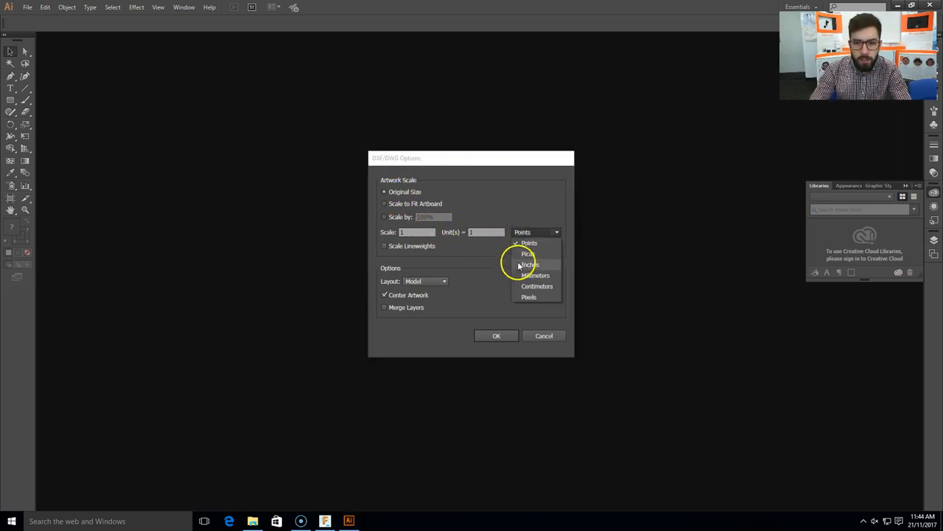
pyautogui.click(536, 275)
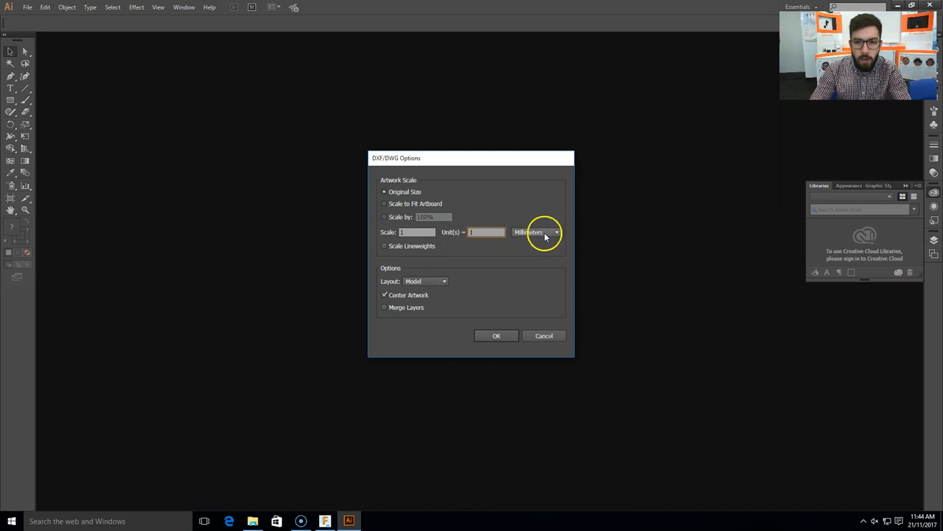
pyautogui.click(496, 335)
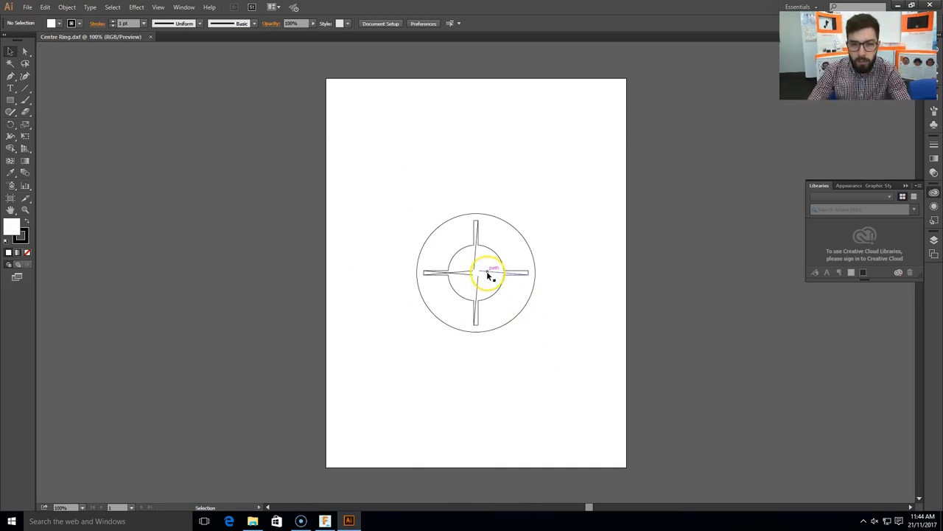
pyautogui.click(488, 273)
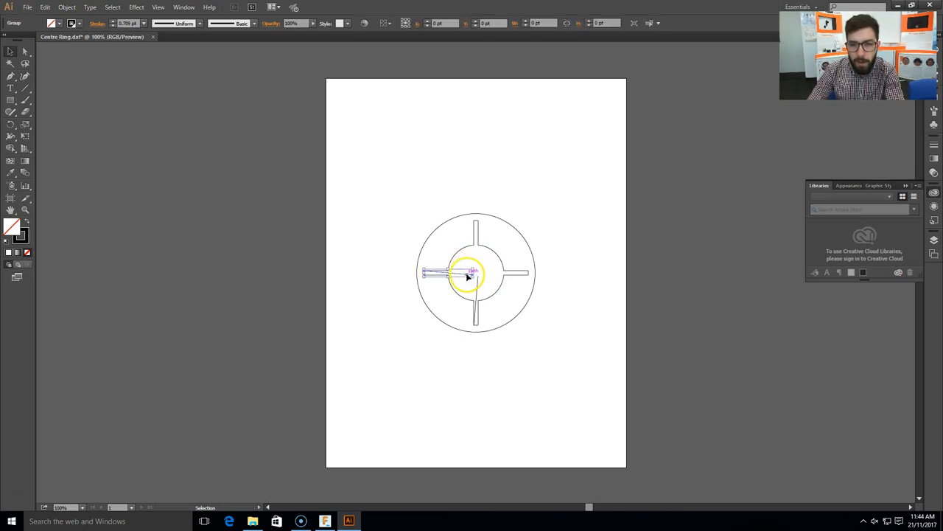
pyautogui.click(514, 323)
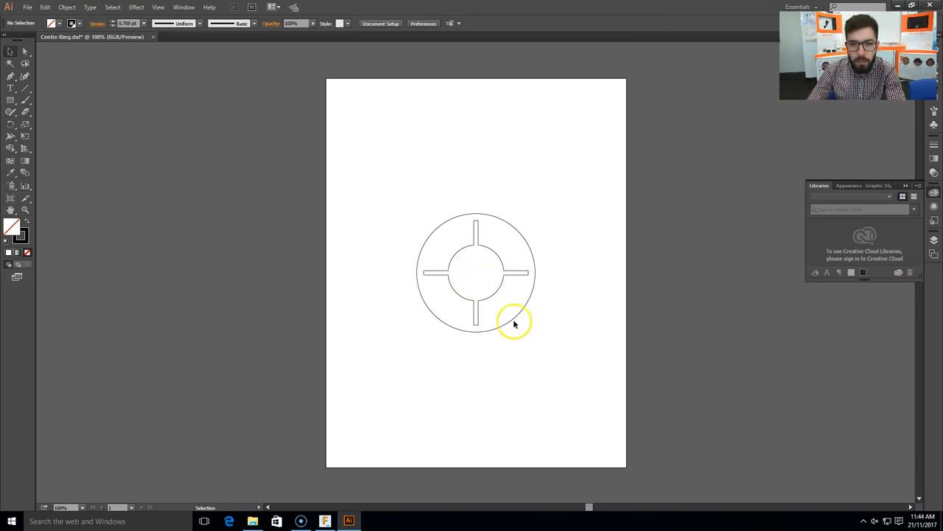
pyautogui.moveTo(550, 194)
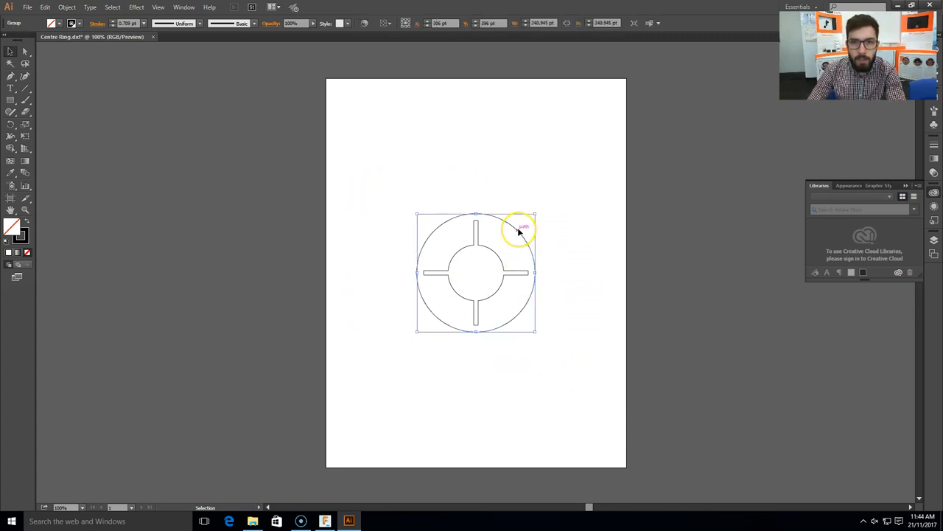
pyautogui.moveTo(560, 66)
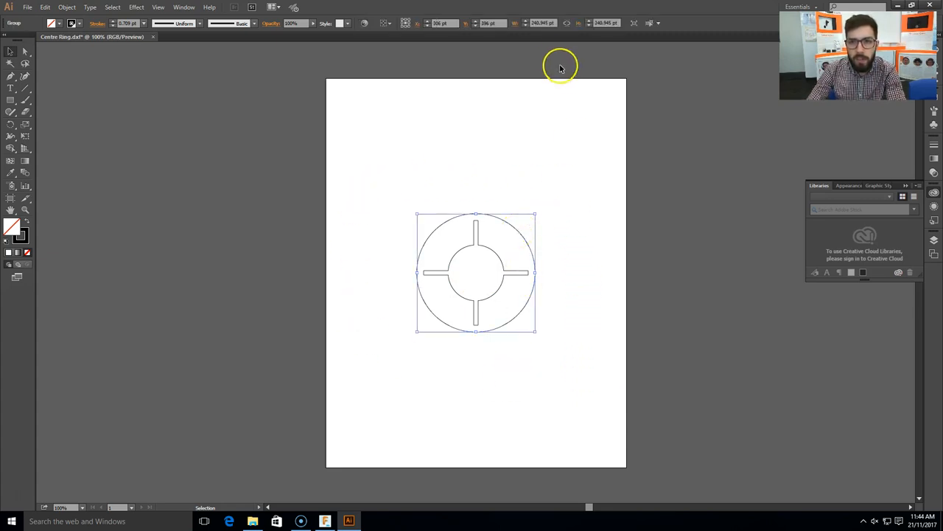
pyautogui.moveTo(542, 23)
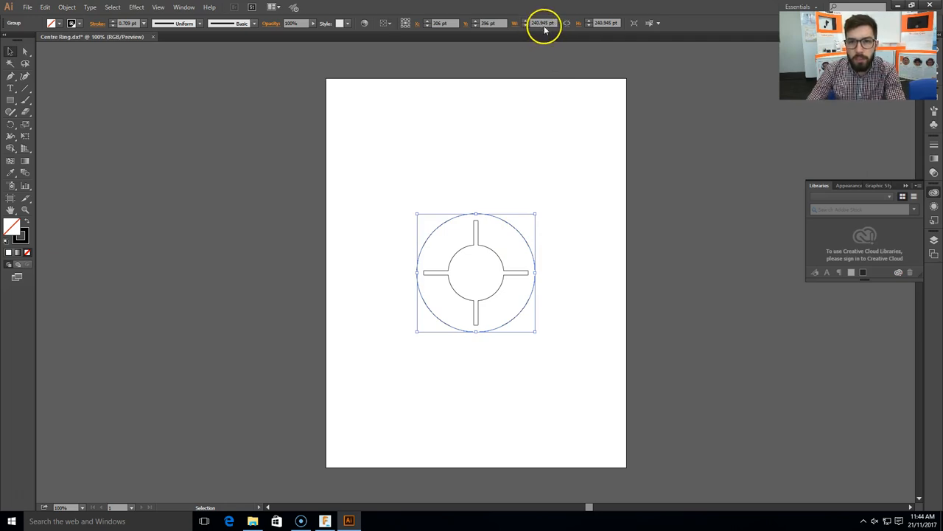
pyautogui.moveTo(453, 144)
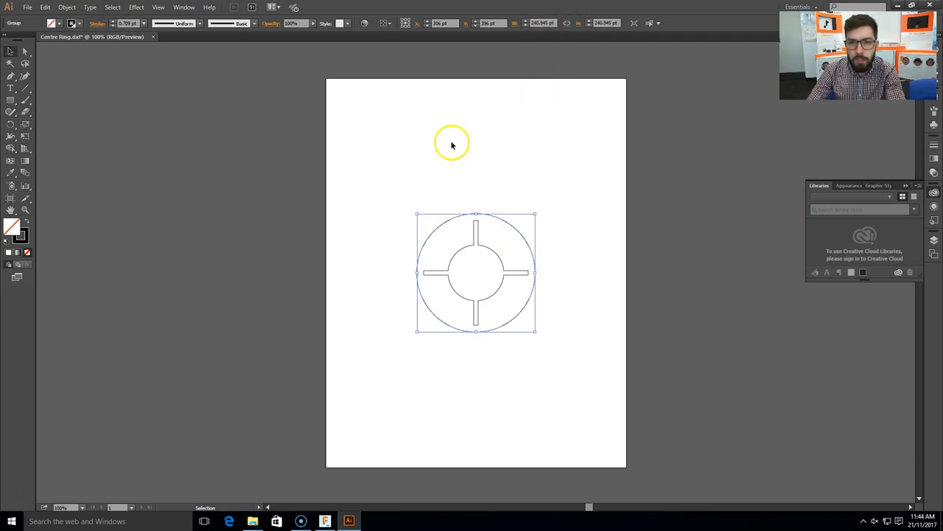
pyautogui.moveTo(391, 156)
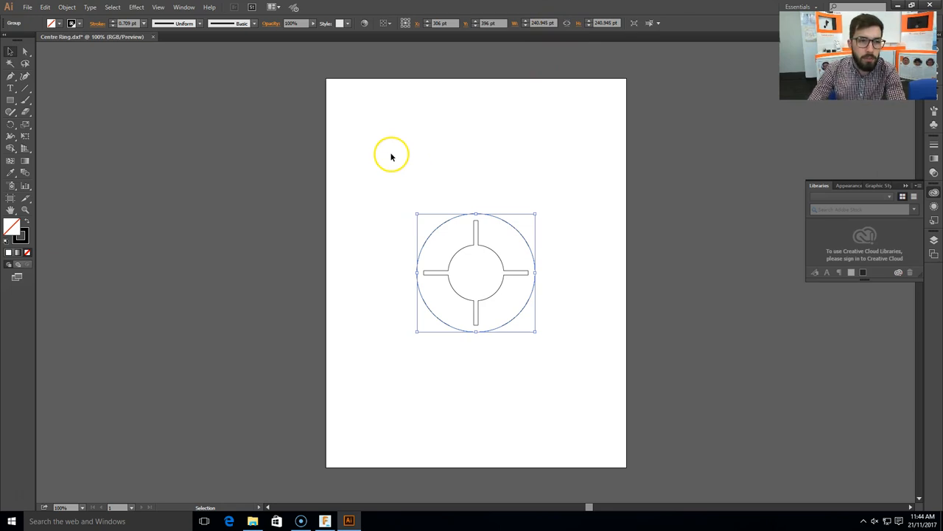
# Change Document Setup units from Points to Millimeters so the ring reads 85 mm.
pyautogui.click(391, 155)
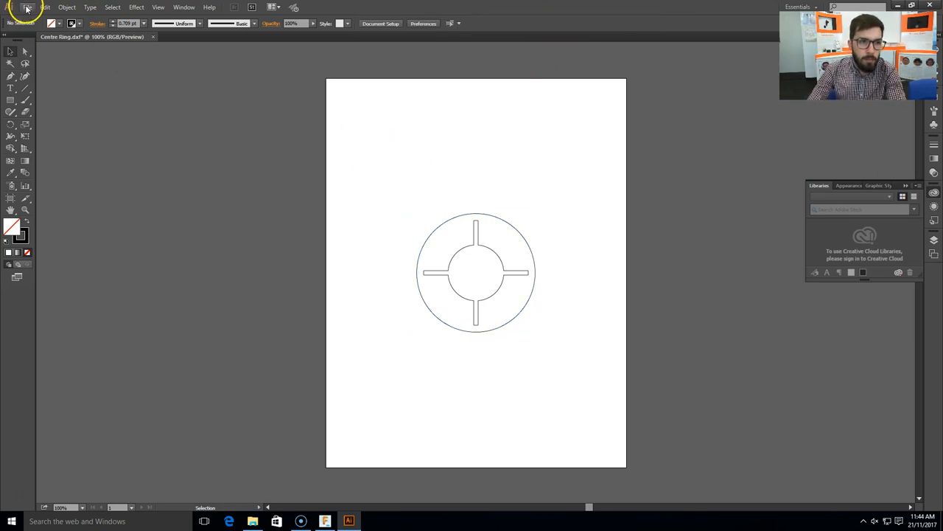
pyautogui.click(27, 6)
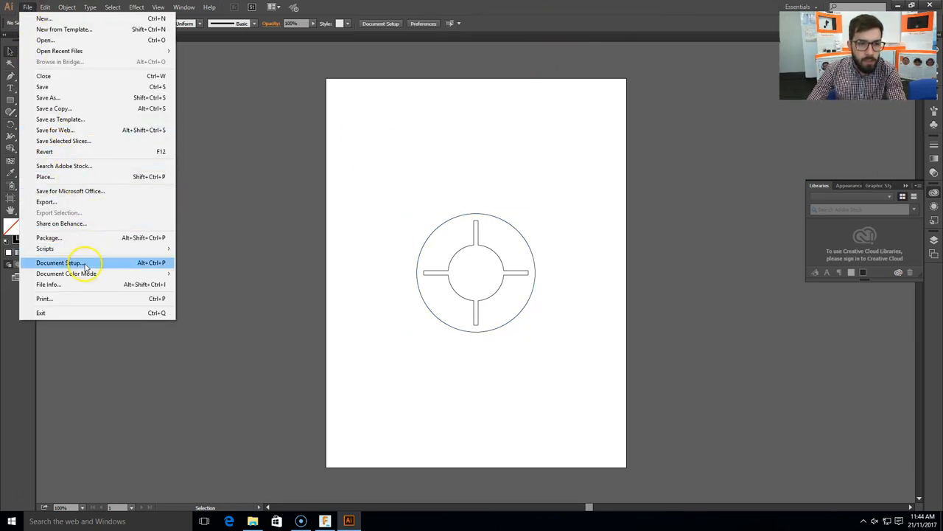
pyautogui.click(59, 262)
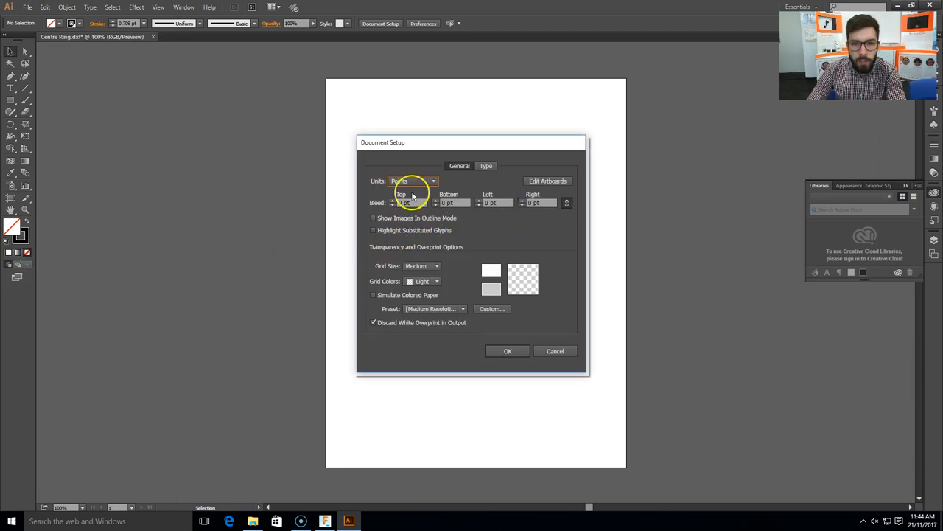
pyautogui.click(413, 180)
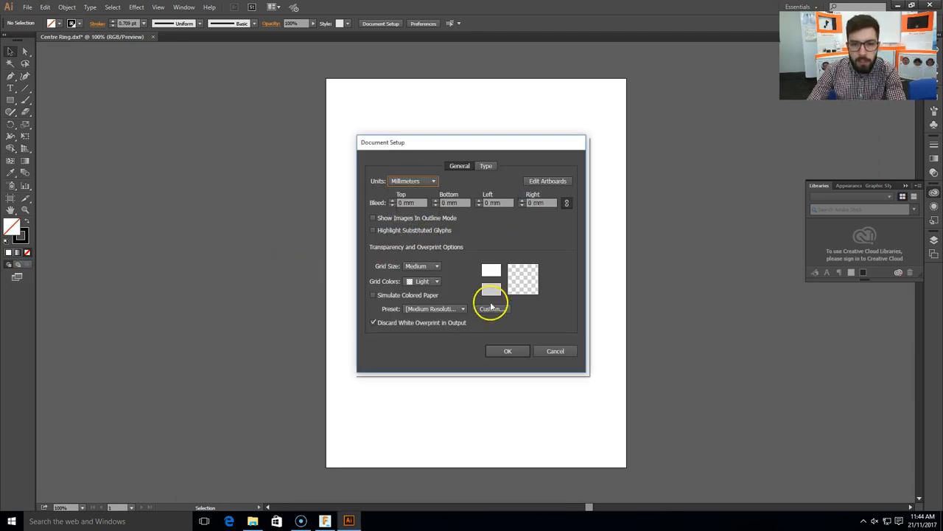
pyautogui.click(507, 351)
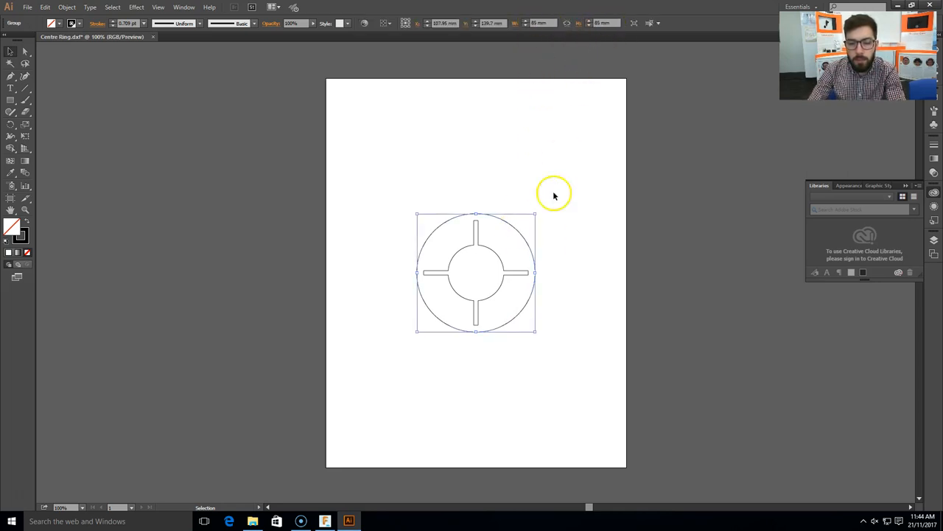
pyautogui.click(571, 379)
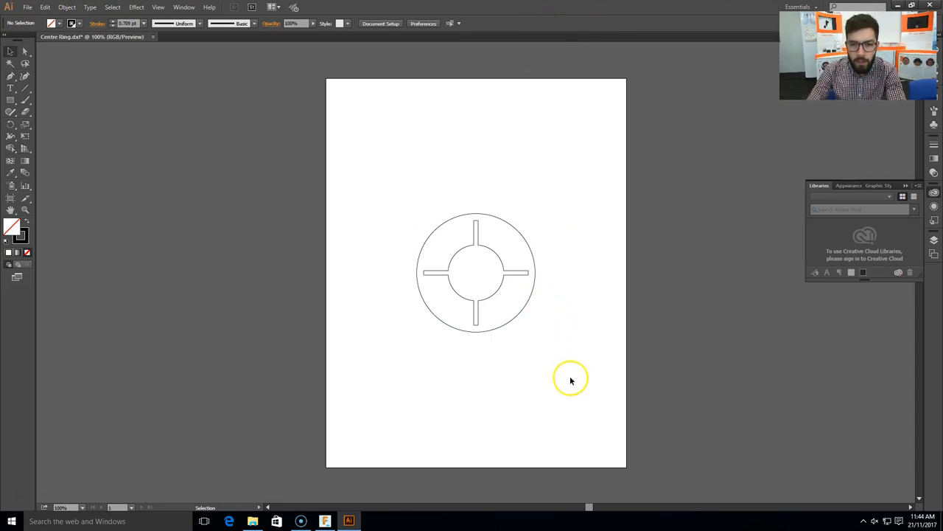
pyautogui.moveTo(500, 362)
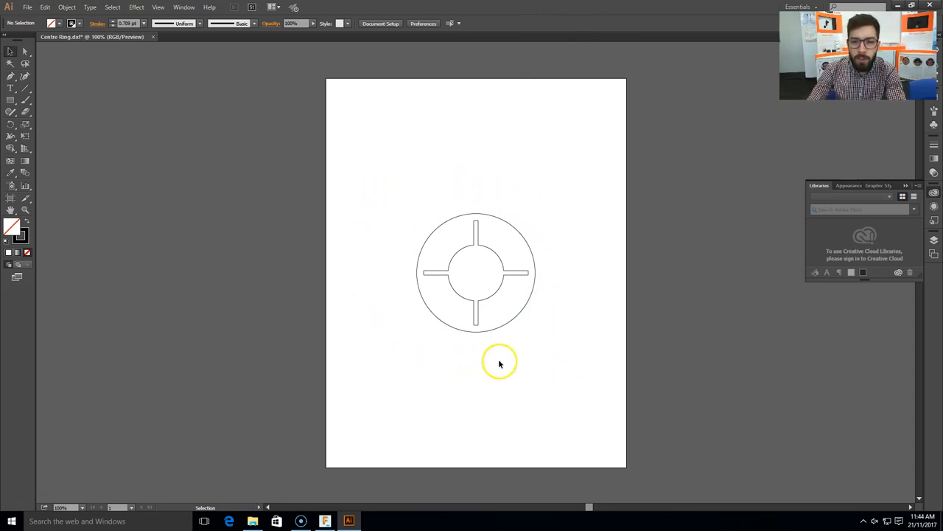
# Marquee-select every path of the centre ring and group them.
pyautogui.moveTo(500, 362); pyautogui.dragTo(453, 263)
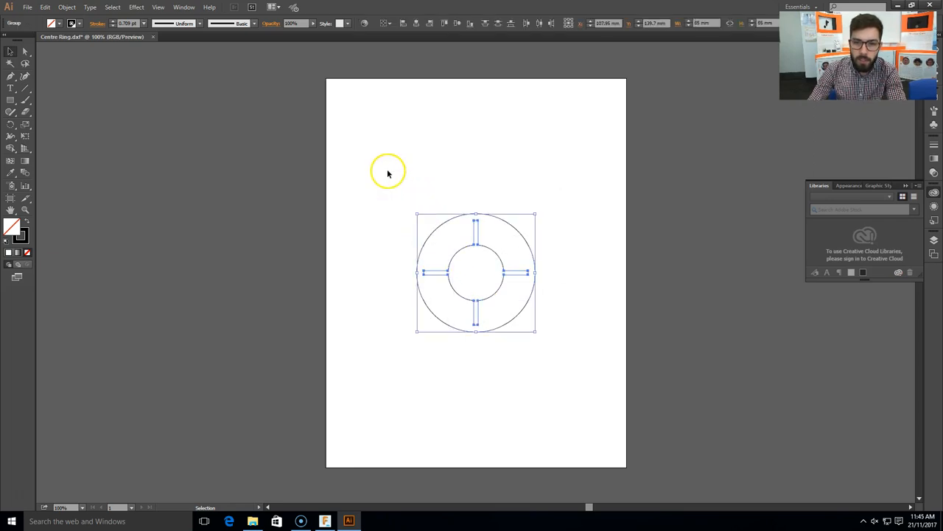
pyautogui.moveTo(442, 225)
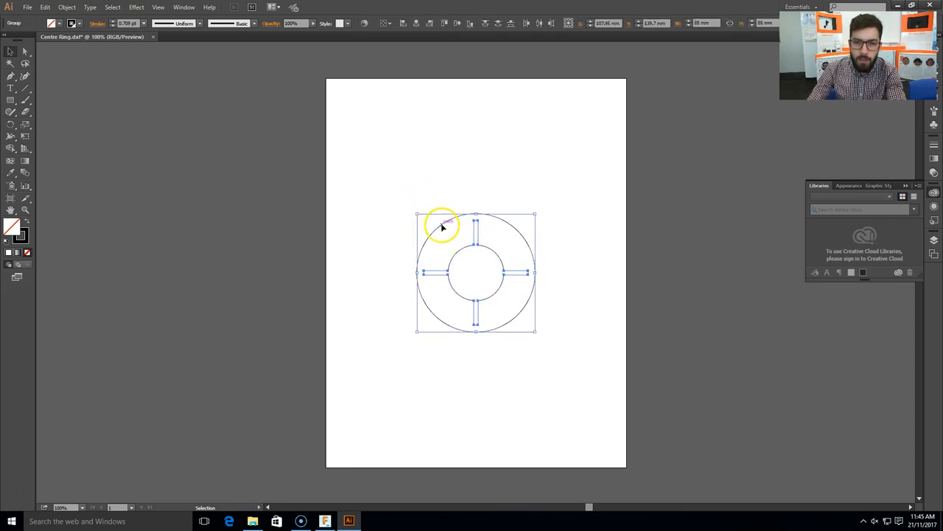
pyautogui.rightClick(442, 227)
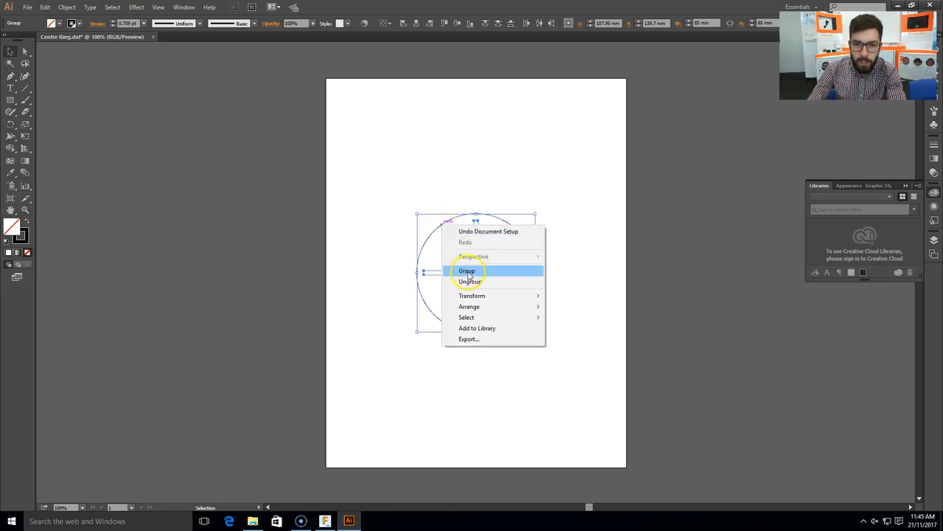
pyautogui.click(466, 270)
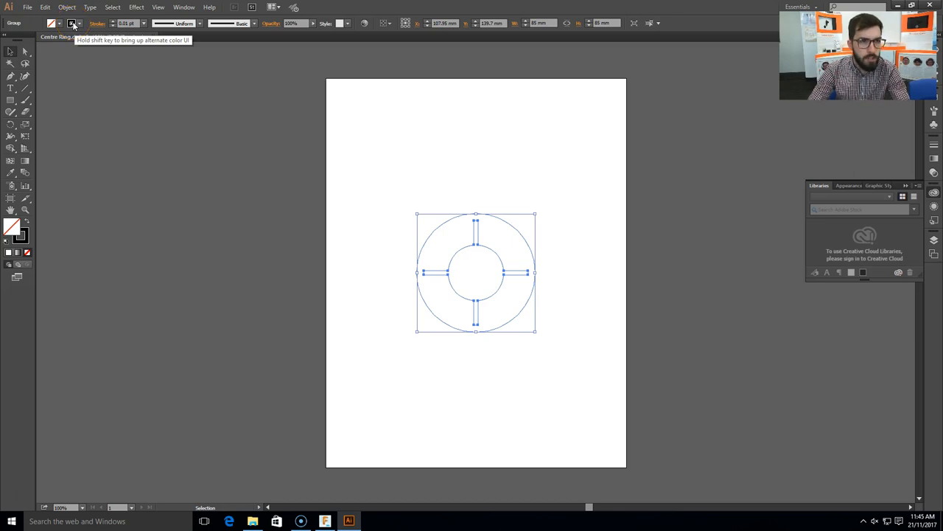
# Give the grouped ring a 0.01 pt red RGB stroke and deselect to view it.
pyautogui.click(71, 23)
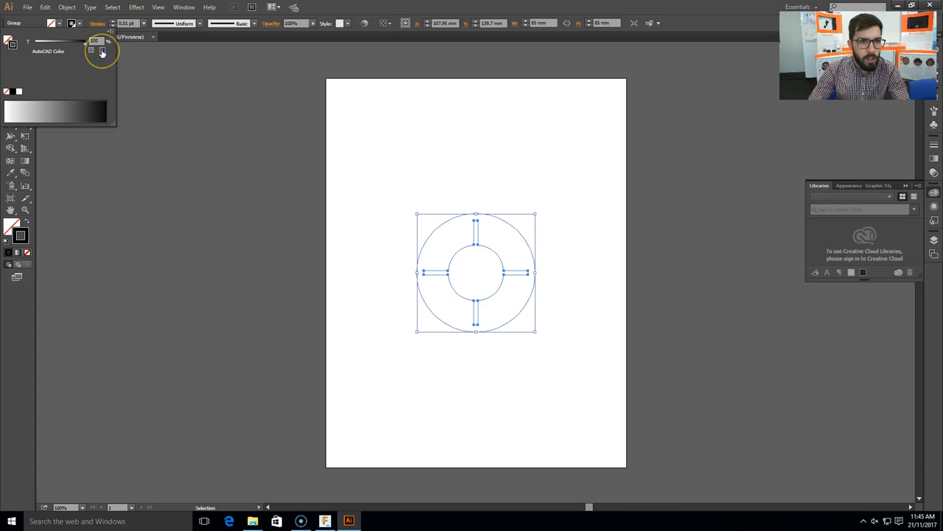
pyautogui.click(103, 50)
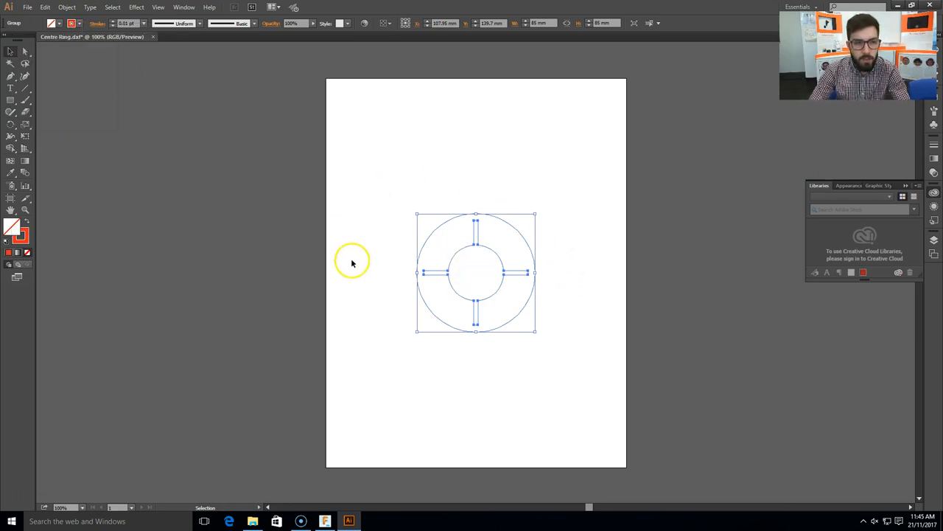
pyautogui.moveTo(403, 184)
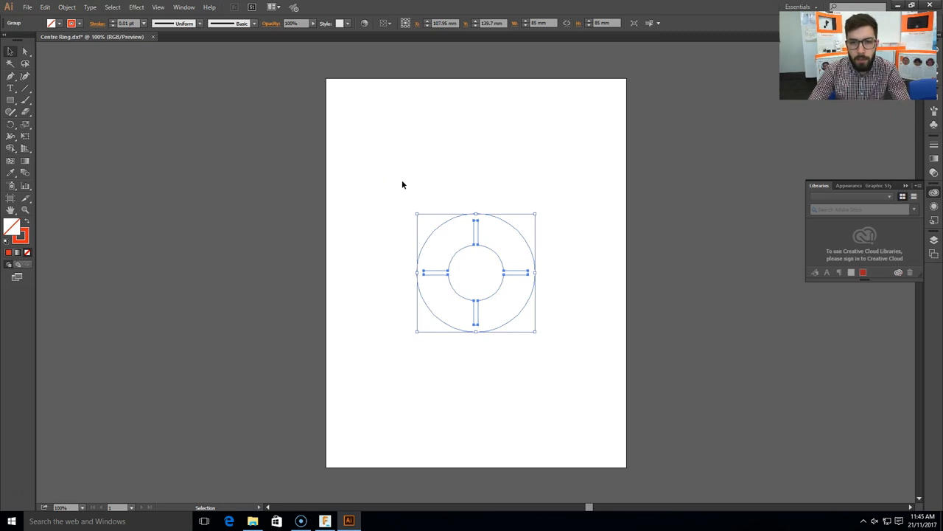
pyautogui.click(432, 227)
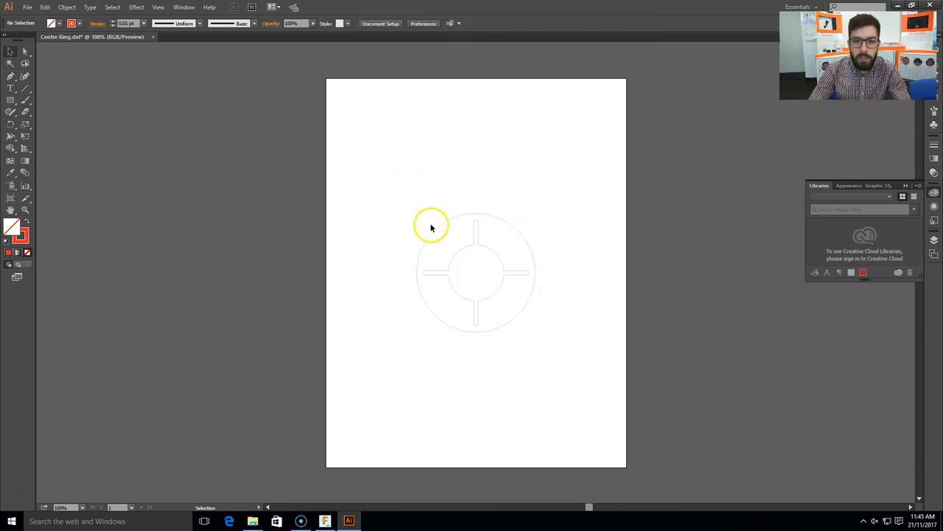
pyautogui.moveTo(431, 227); pyautogui.dragTo(374, 128)
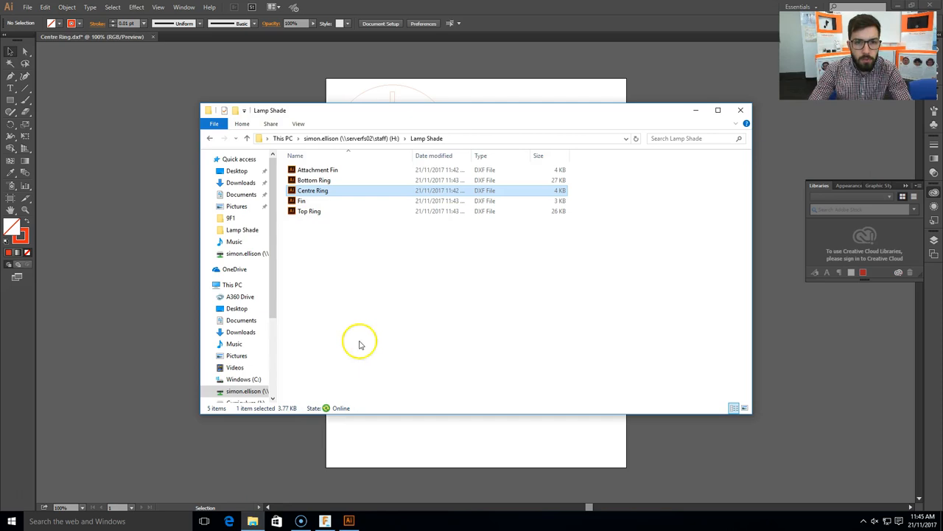
# Open Attachment Fin.dxf in Illustrator at Original Size with Millimeters units.
pyautogui.doubleClick(312, 191)
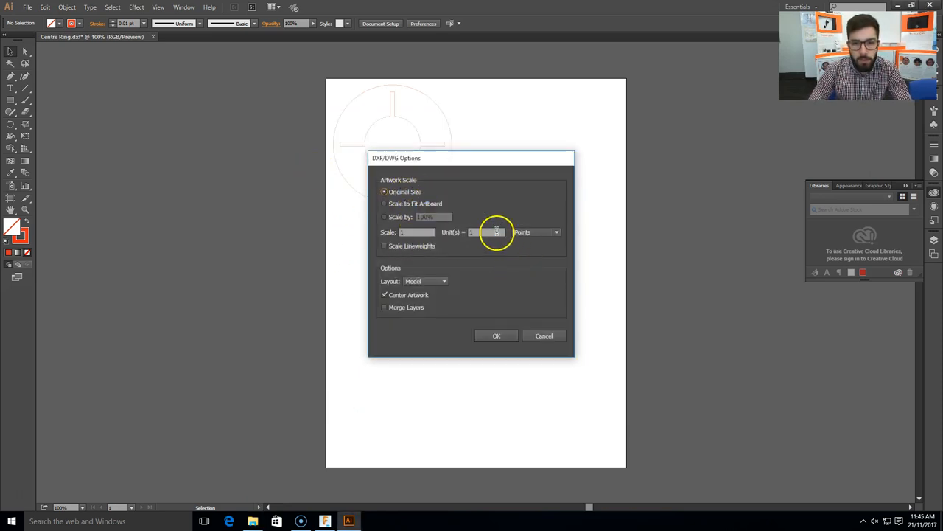
pyautogui.click(557, 232)
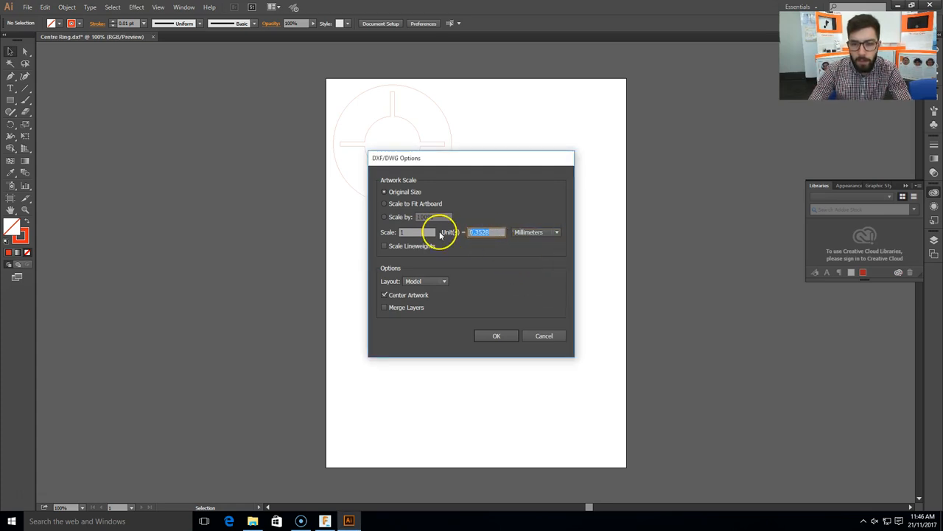
pyautogui.click(497, 336)
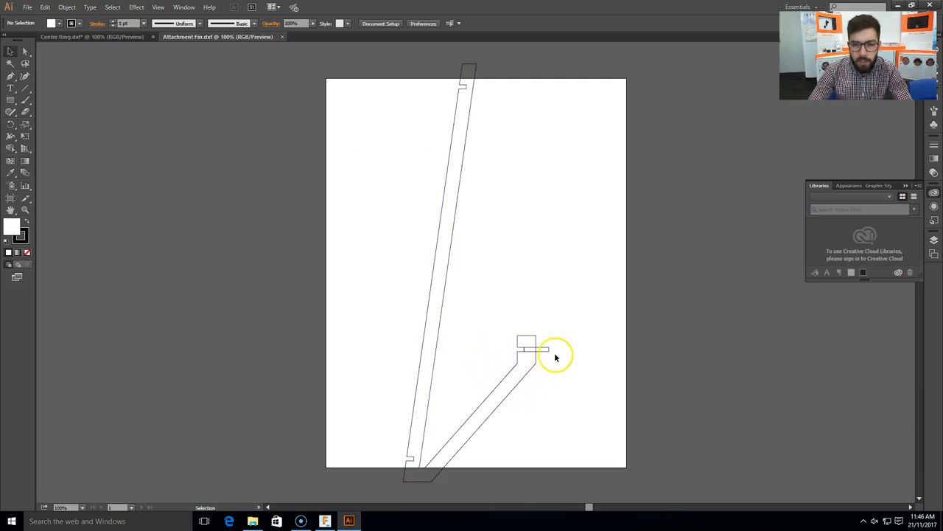
# Select the fin artwork and restyle its outlines as 0.01 pt red strokes, then deselect.
pyautogui.click(530, 348)
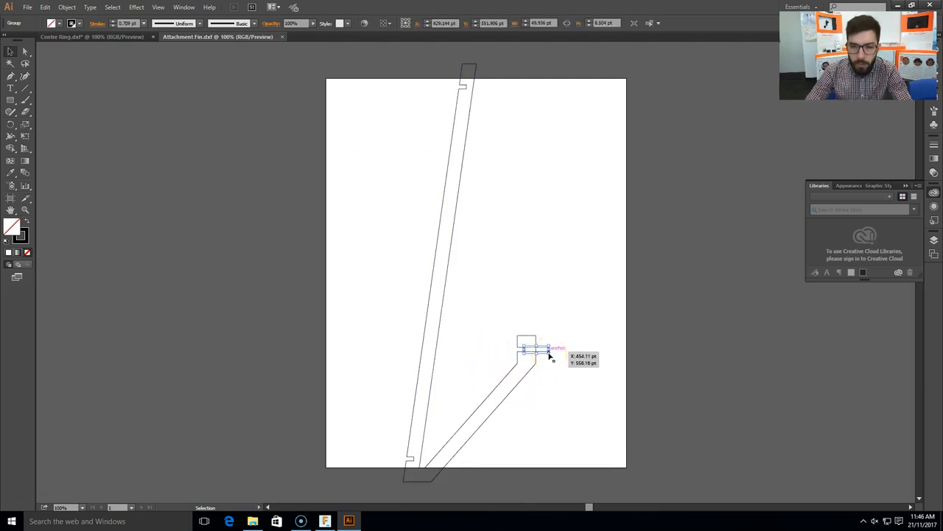
pyautogui.click(544, 348)
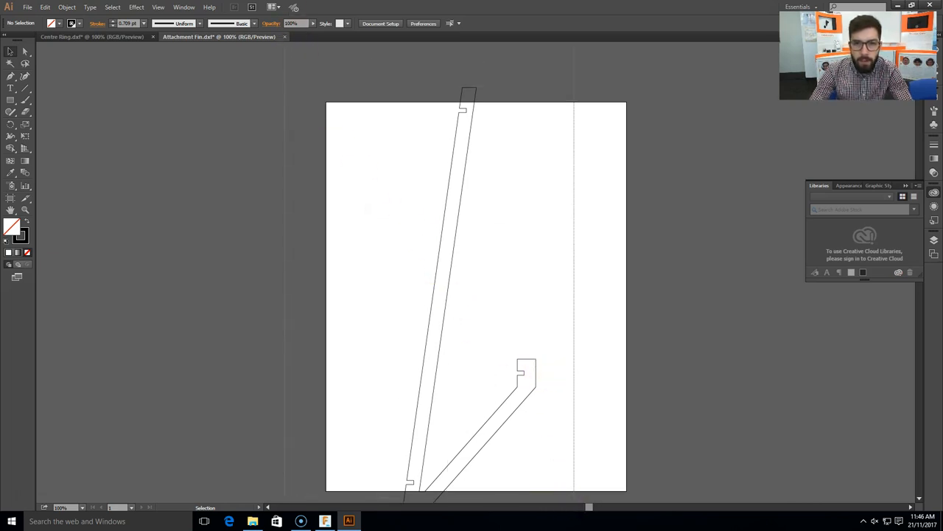
pyautogui.click(424, 269)
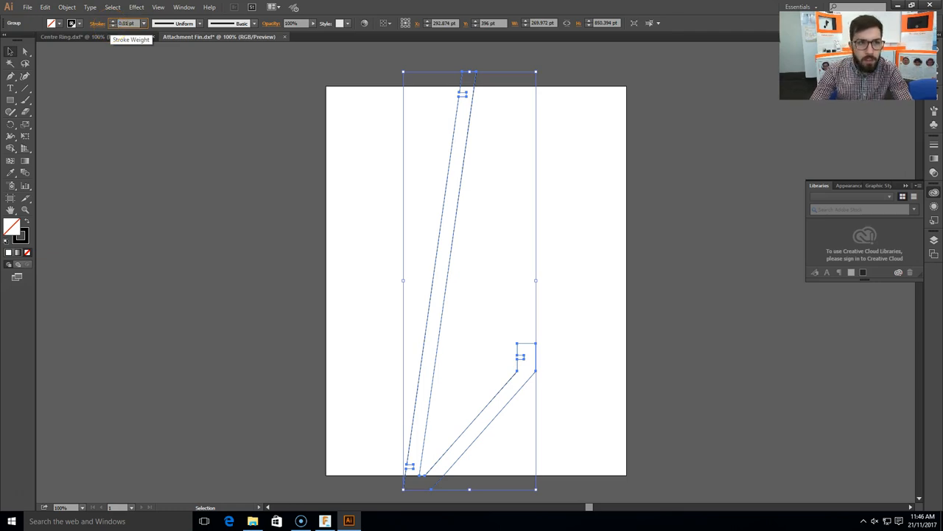
pyautogui.moveTo(71, 23)
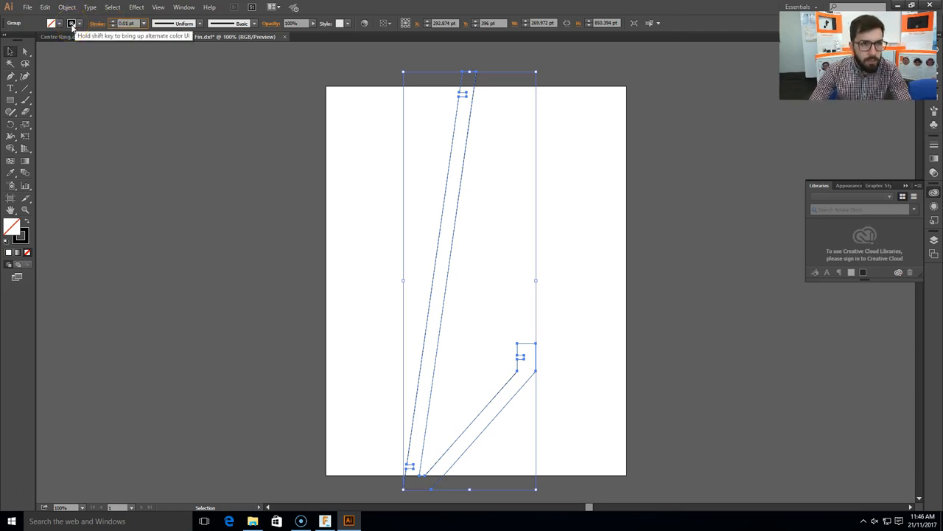
pyautogui.click(72, 23)
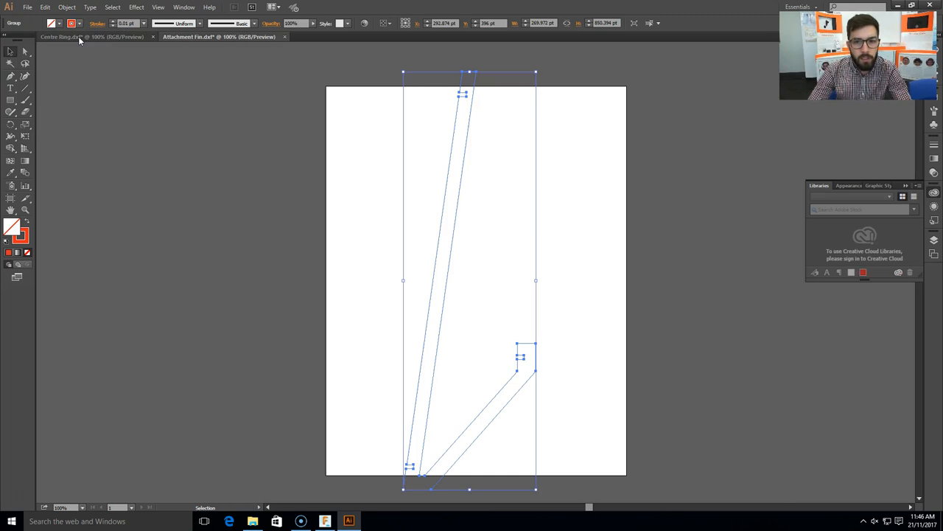
pyautogui.click(527, 288)
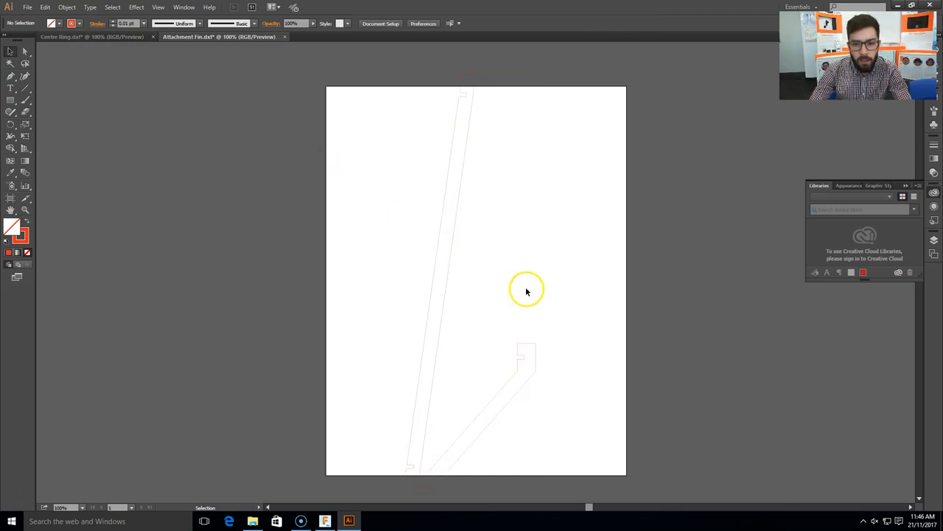
pyautogui.moveTo(527, 290)
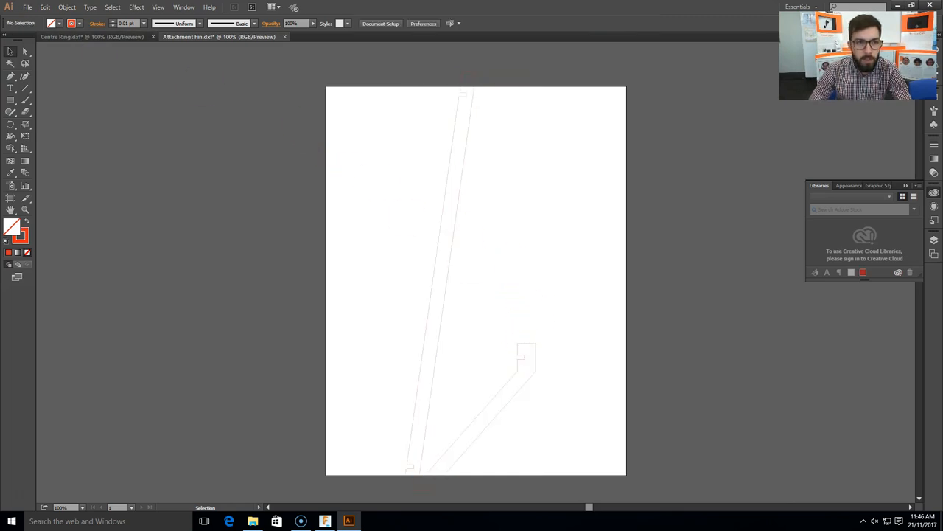
# Change the Attachment Fin document units to Millimeters in Document Setup and confirm.
pyautogui.click(27, 7)
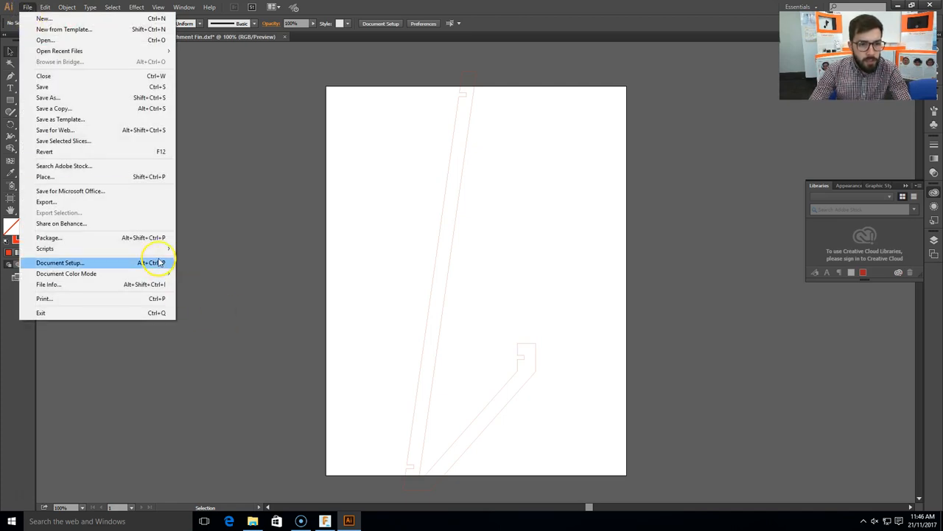
pyautogui.click(59, 262)
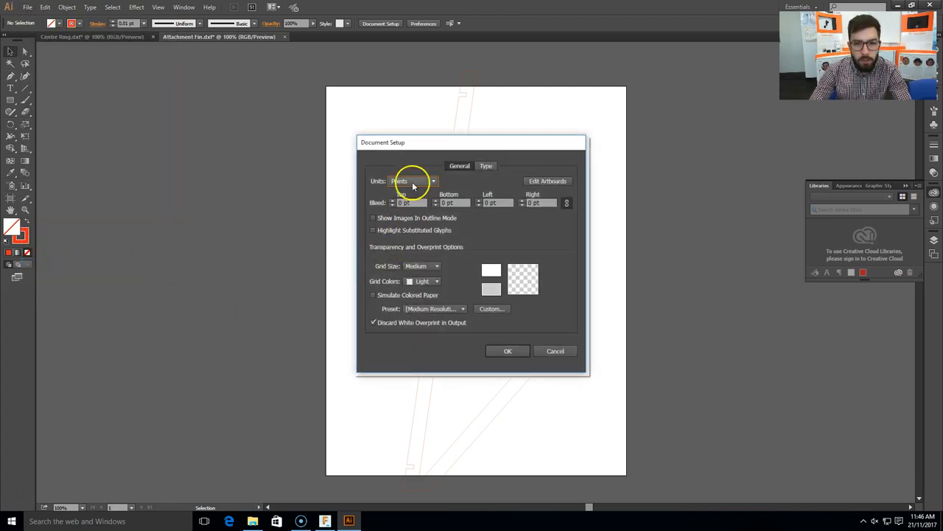
pyautogui.click(412, 181)
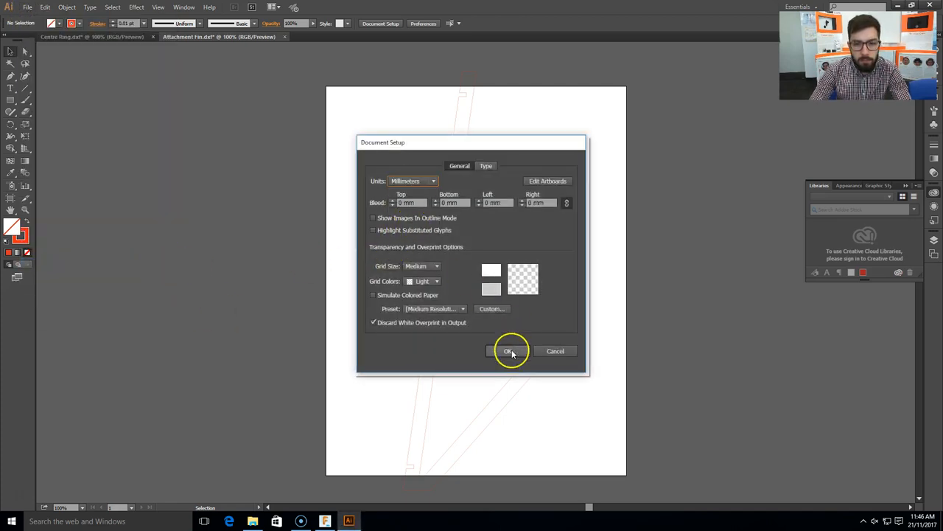
pyautogui.click(509, 351)
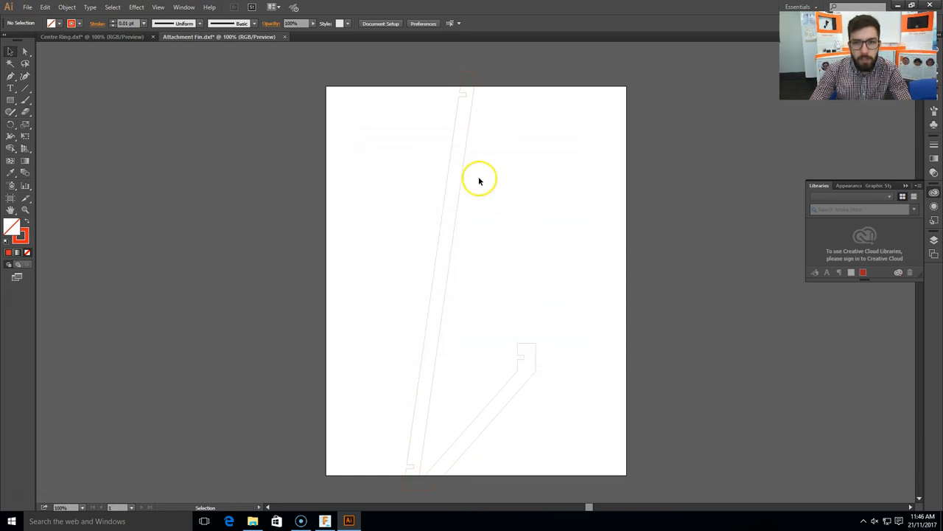
pyautogui.click(479, 179)
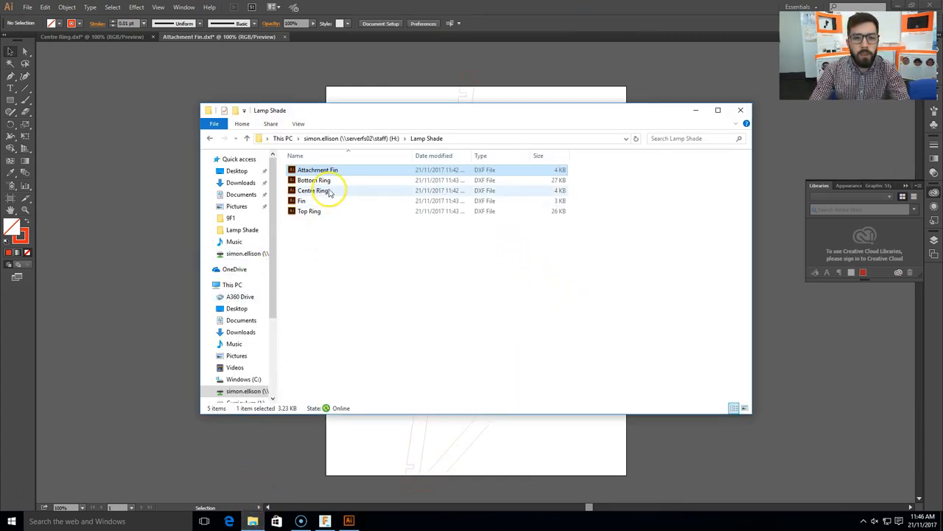
# Open Bottom Ring.dxf from the Lamp Shade folder, importing at original size in Millimeters.
pyautogui.doubleClick(318, 169)
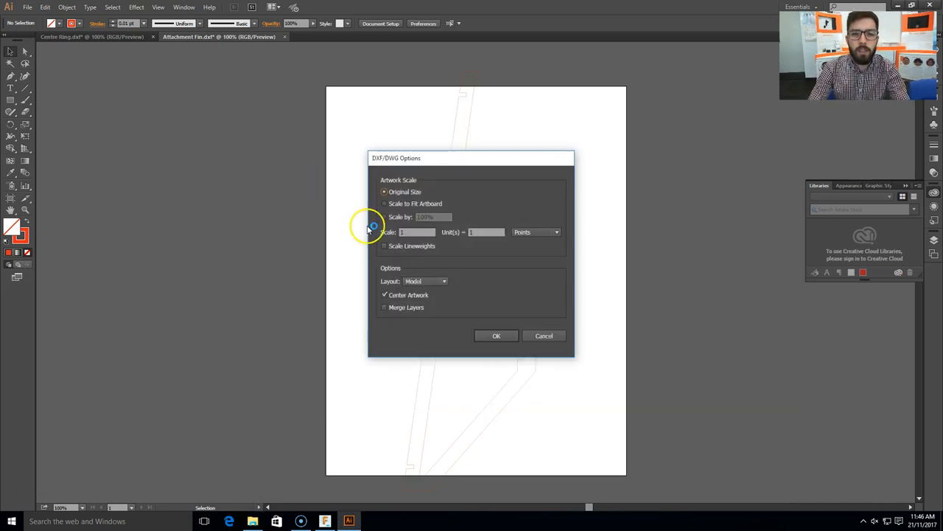
pyautogui.click(536, 231)
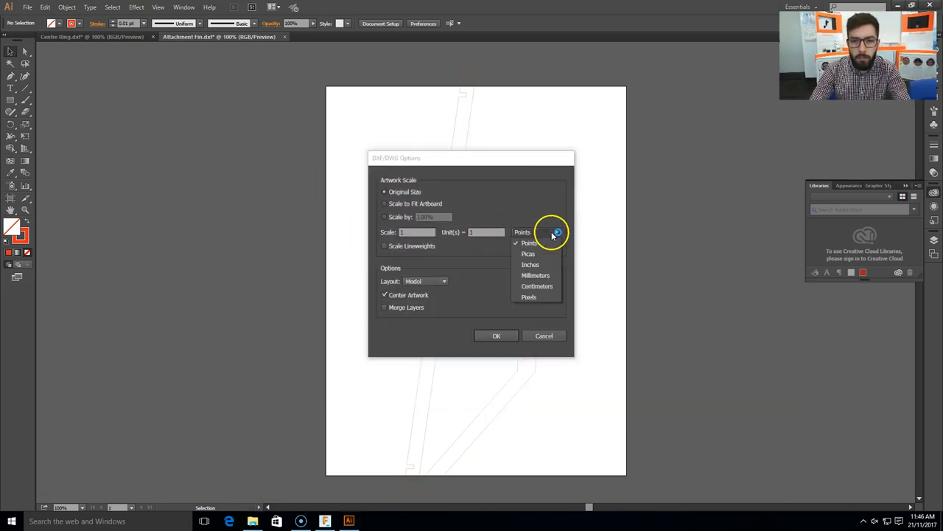
pyautogui.click(535, 275)
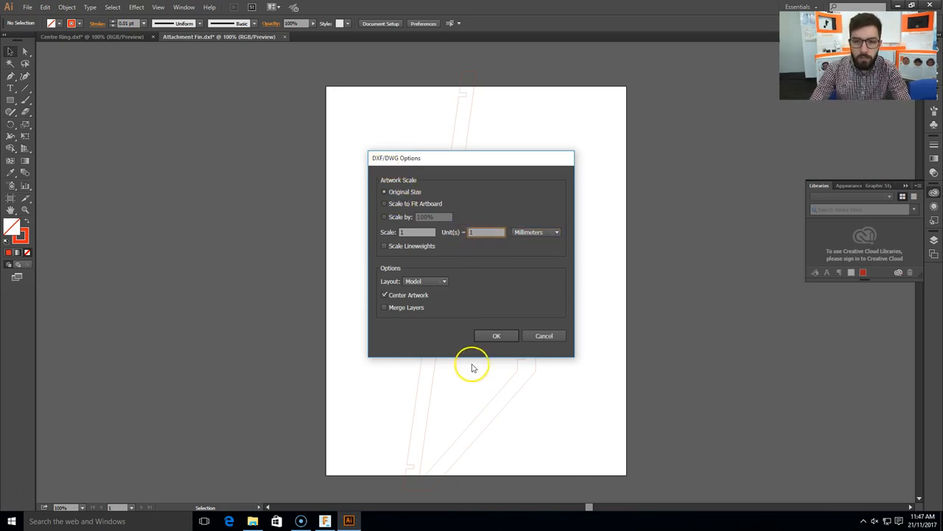
pyautogui.click(496, 336)
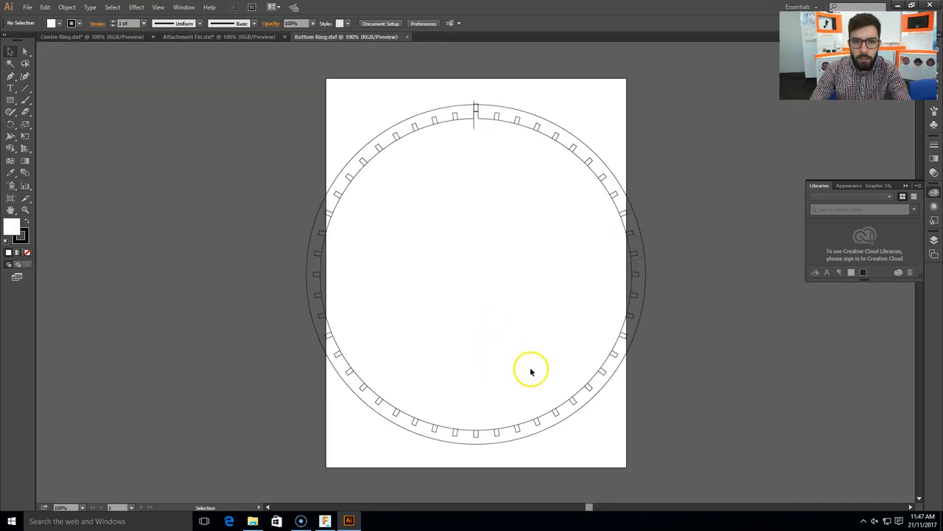
pyautogui.moveTo(582, 341)
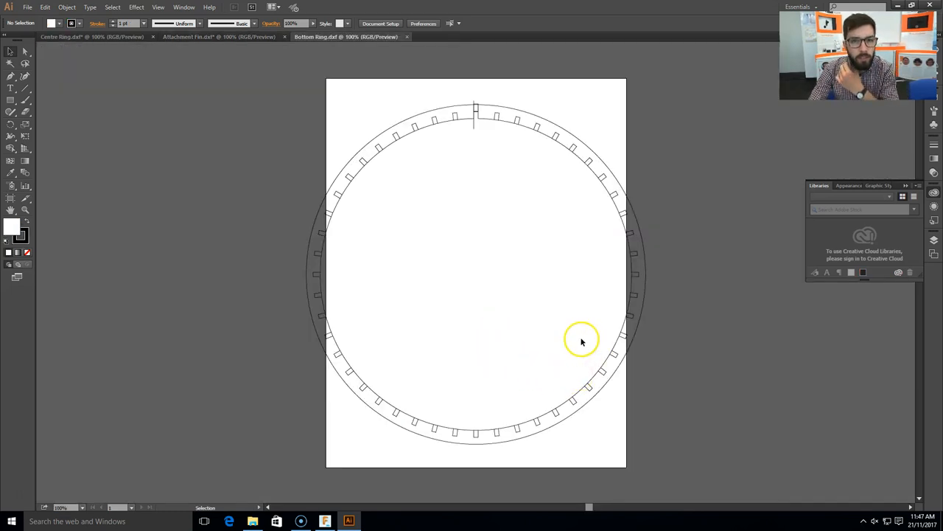
pyautogui.moveTo(474, 128)
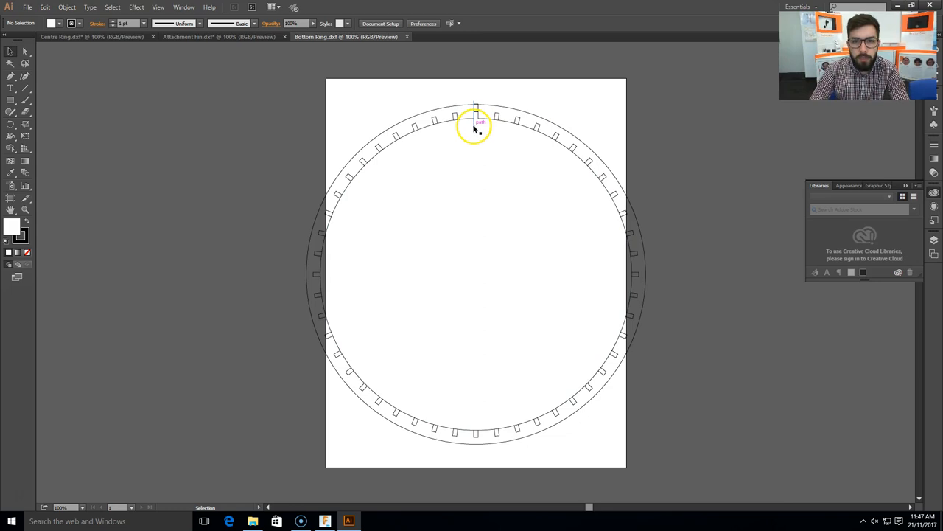
# Delete the stray segments crossing the Bottom Ring's top notch and zoom in to verify it is open.
pyautogui.click(475, 118)
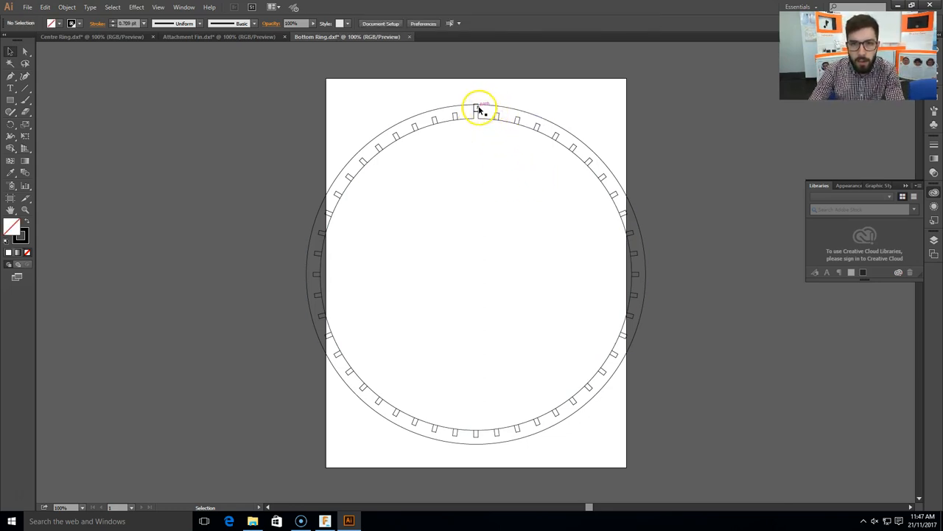
pyautogui.click(478, 109)
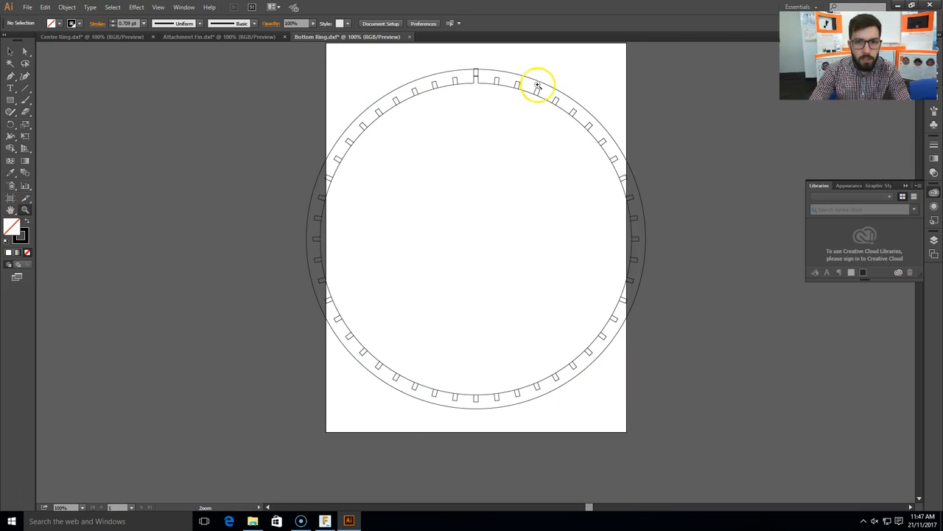
pyautogui.click(538, 85)
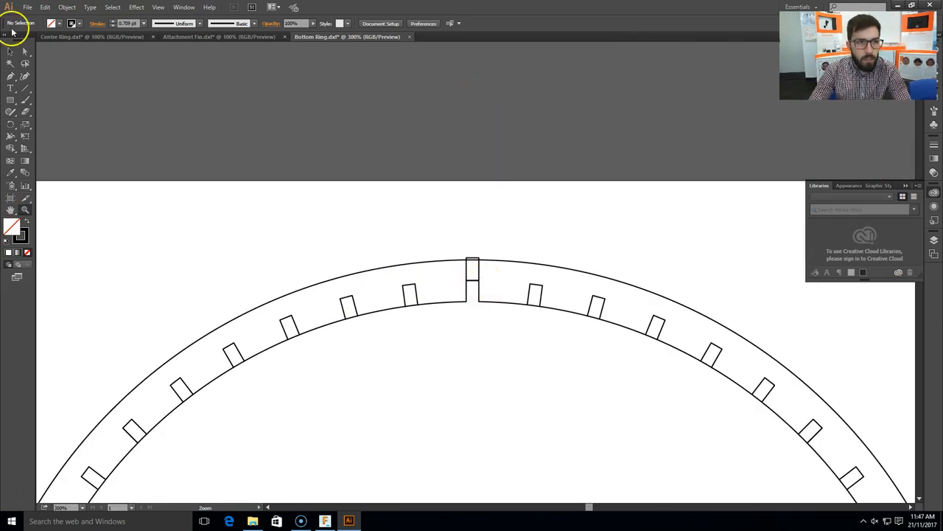
pyautogui.moveTo(471, 260)
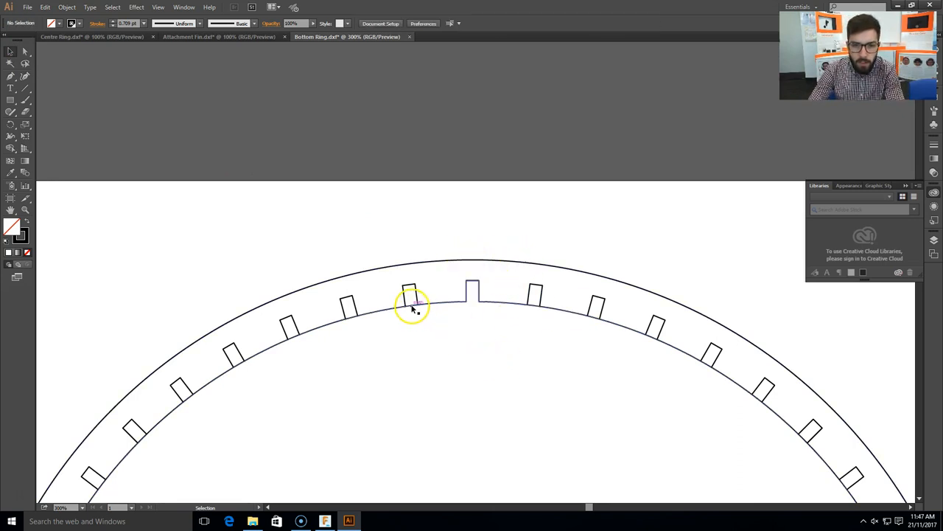
pyautogui.moveTo(409, 308)
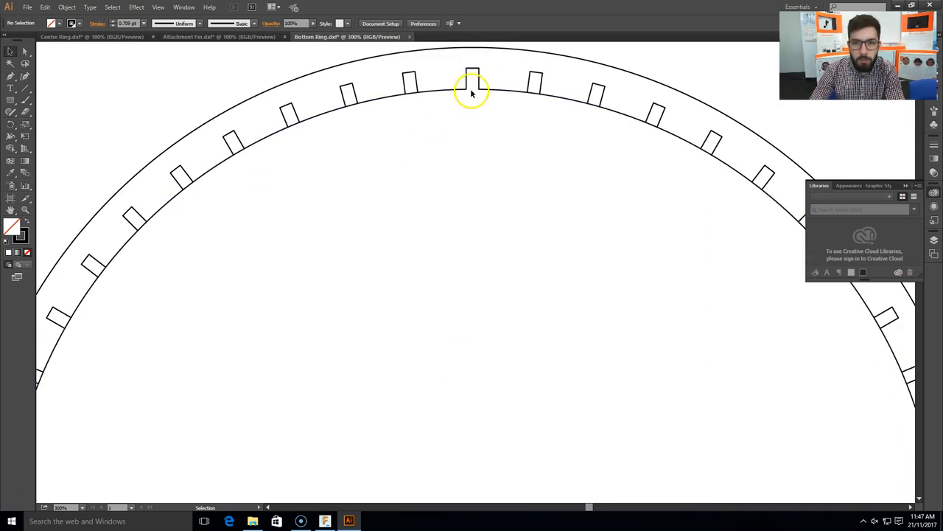
pyautogui.moveTo(470, 243)
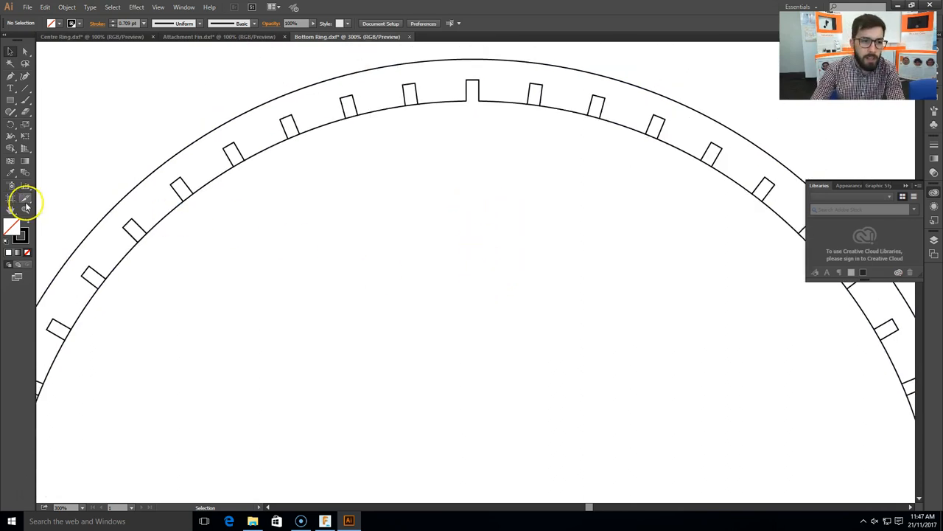
# Restyle the selected Bottom Ring group as 0.01 pt red strokes, then deselect it.
pyautogui.click(24, 202)
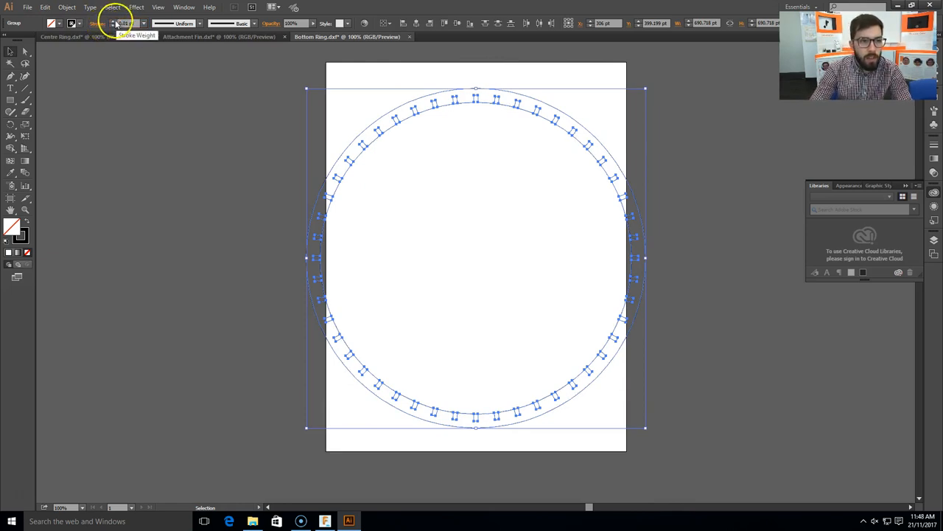
pyautogui.click(71, 23)
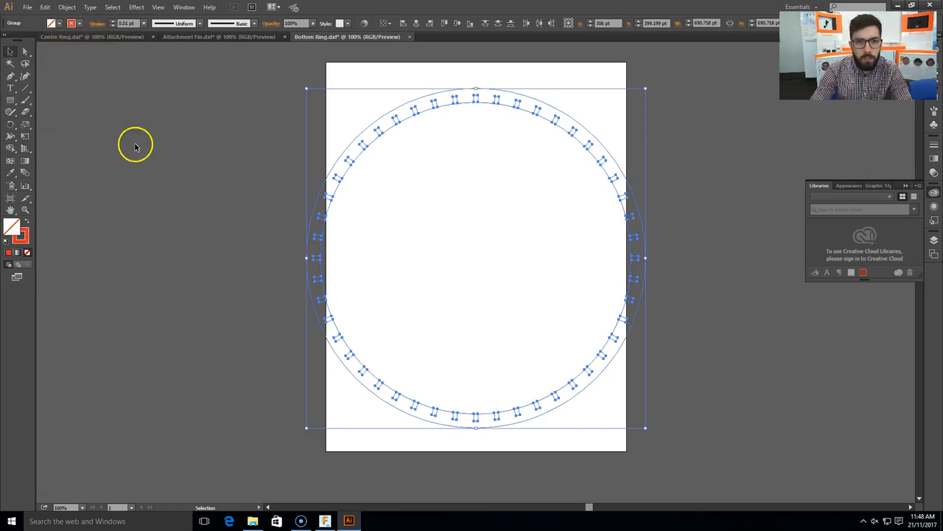
pyautogui.click(196, 186)
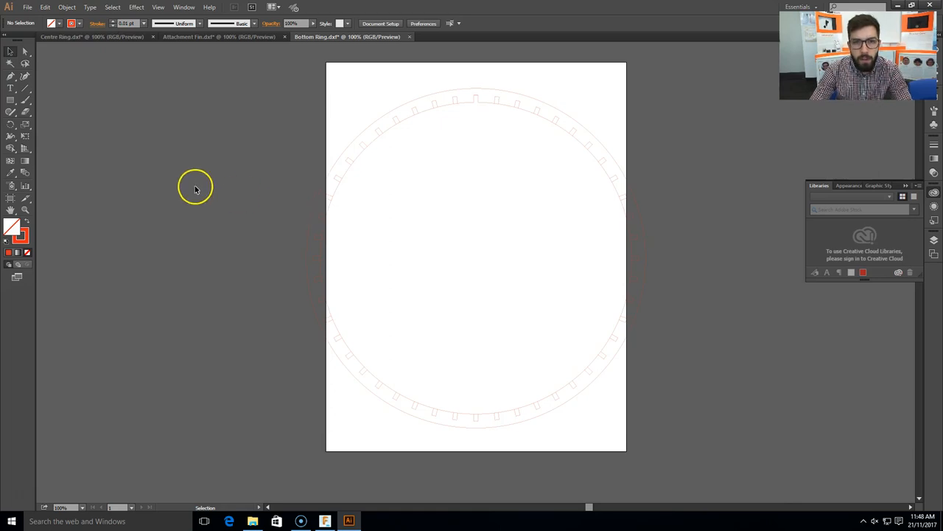
# Bring up Illustrator's Open dialog and cancel it without choosing a file.
pyautogui.click(27, 6)
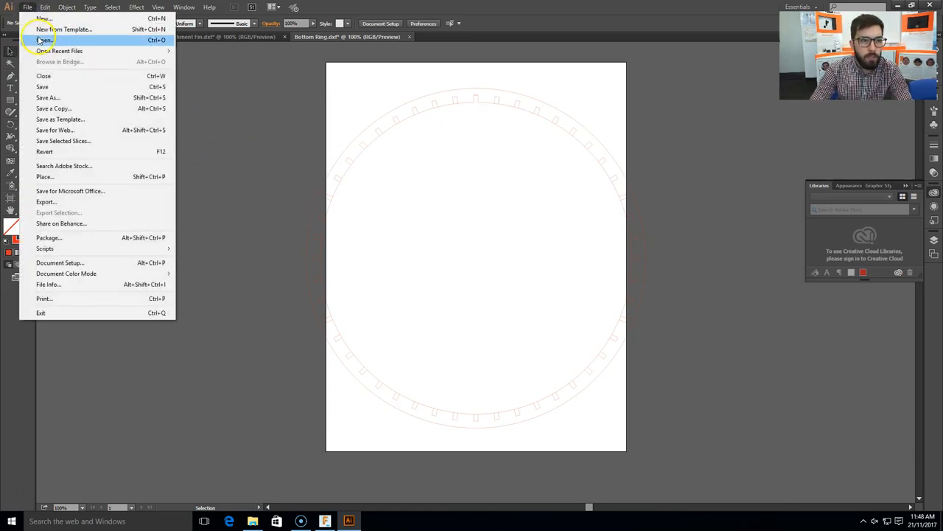
pyautogui.click(45, 39)
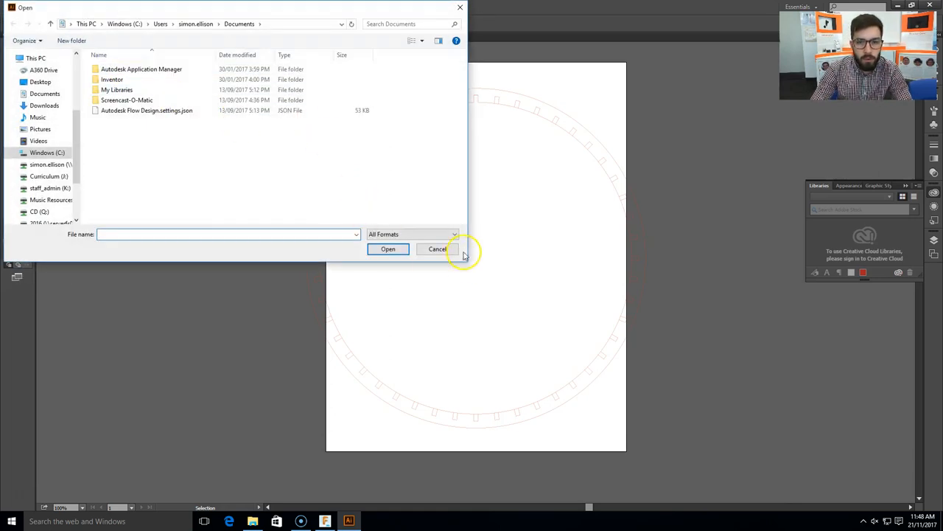
pyautogui.click(437, 248)
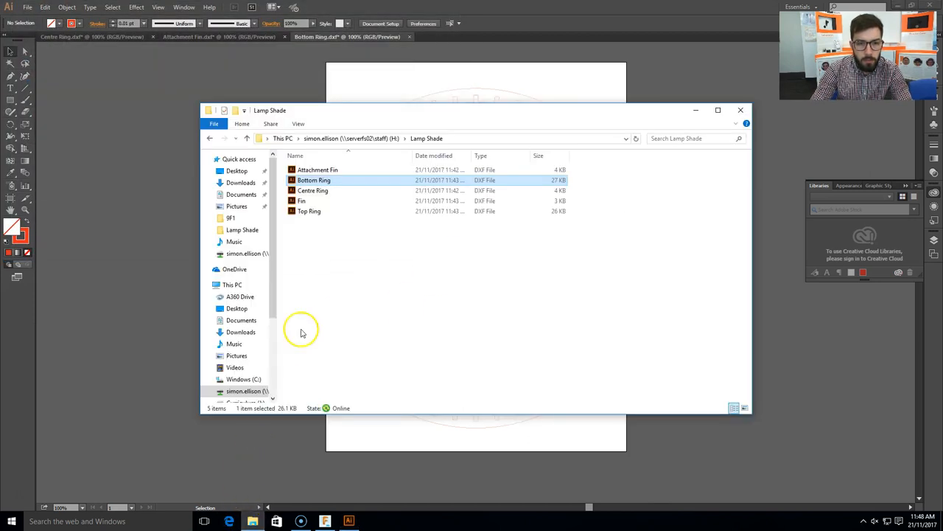
# Open Fin.dxf from the Lamp Shade folder, importing at original size in Millimeters.
pyautogui.doubleClick(314, 180)
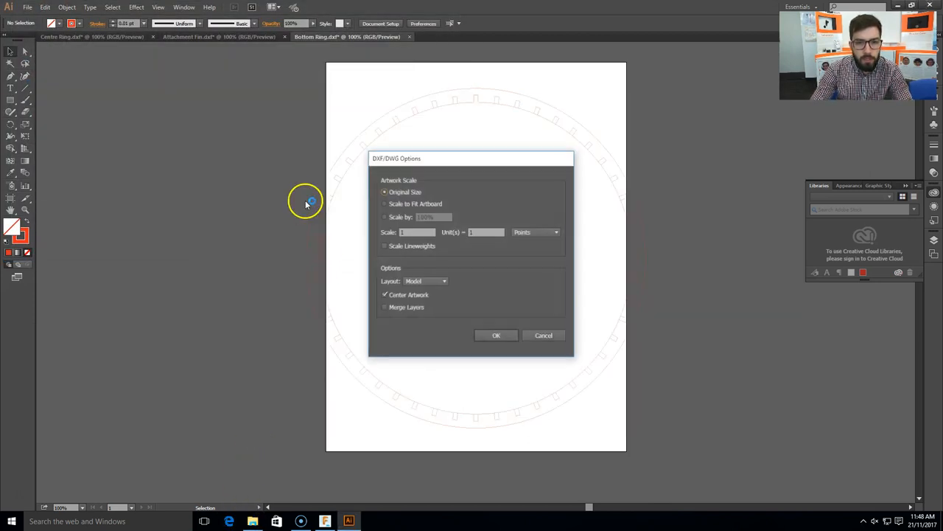
pyautogui.click(536, 232)
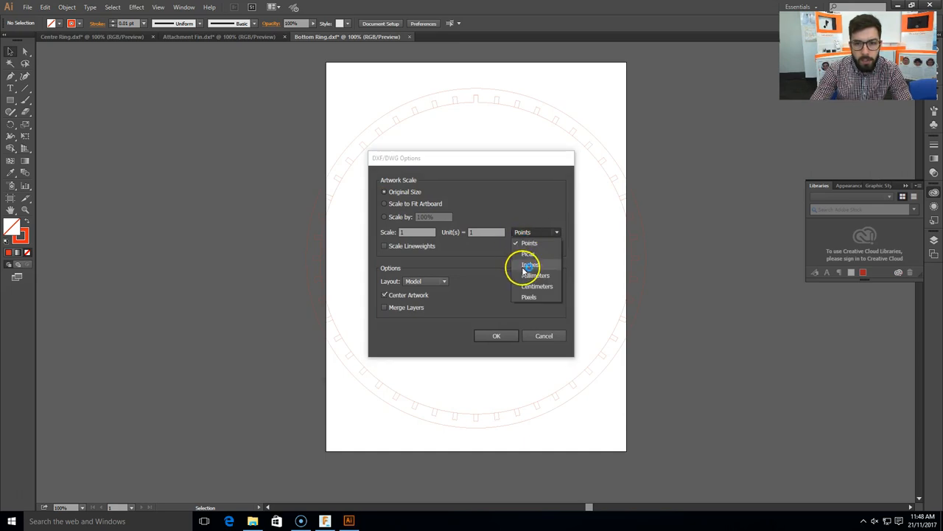
pyautogui.click(537, 286)
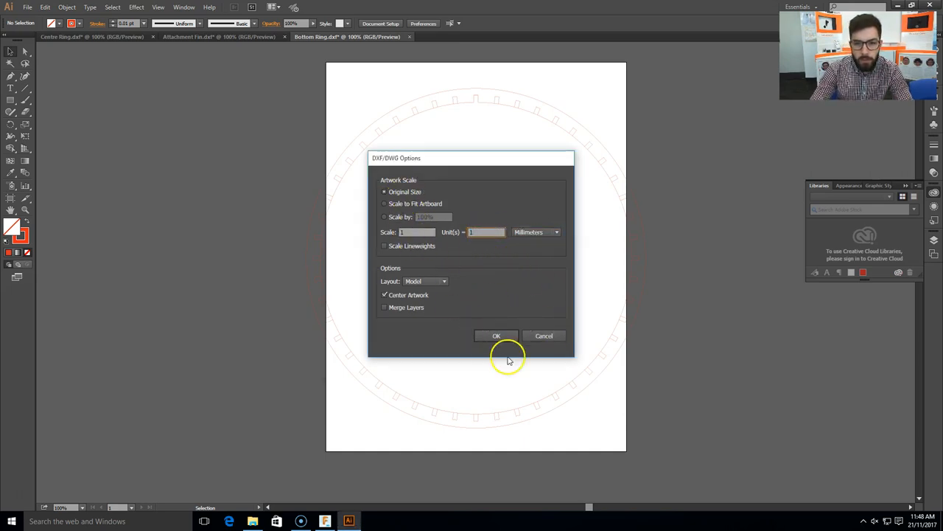
pyautogui.click(497, 335)
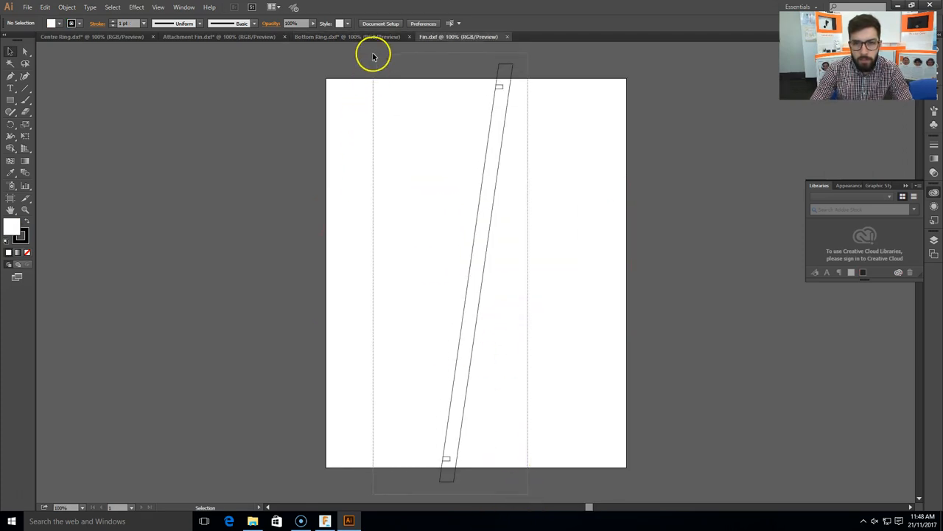
# Give the selected Fin group a 0.01 pt stroke coloured RGB 255, 0, 0.
pyautogui.click(475, 272)
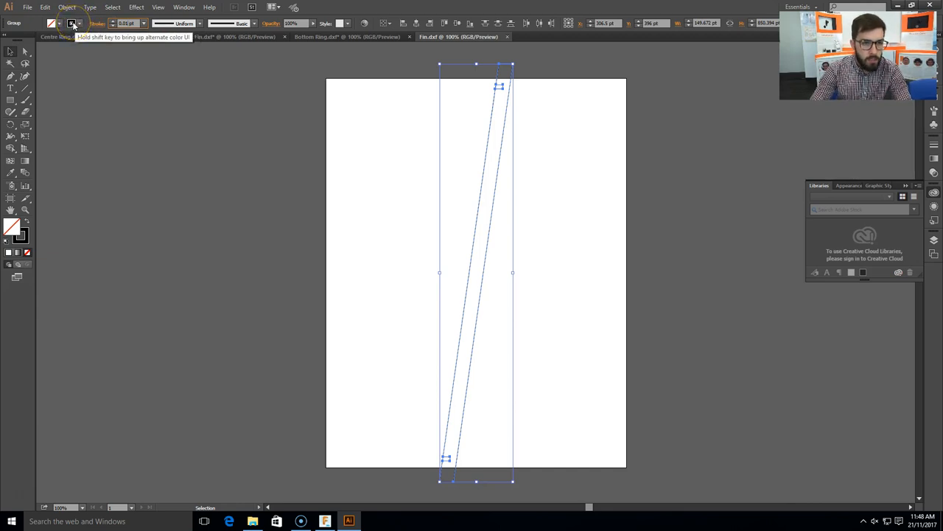
pyautogui.click(70, 23)
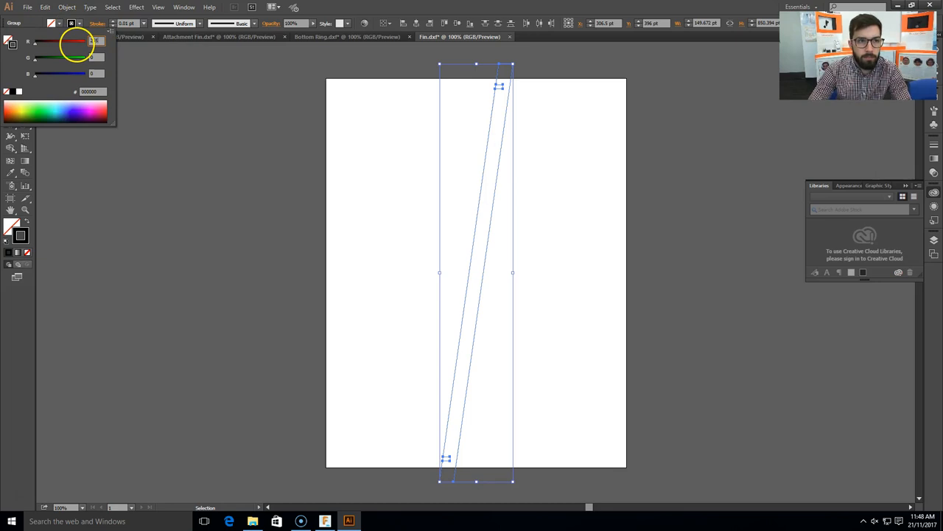
pyautogui.click(351, 159)
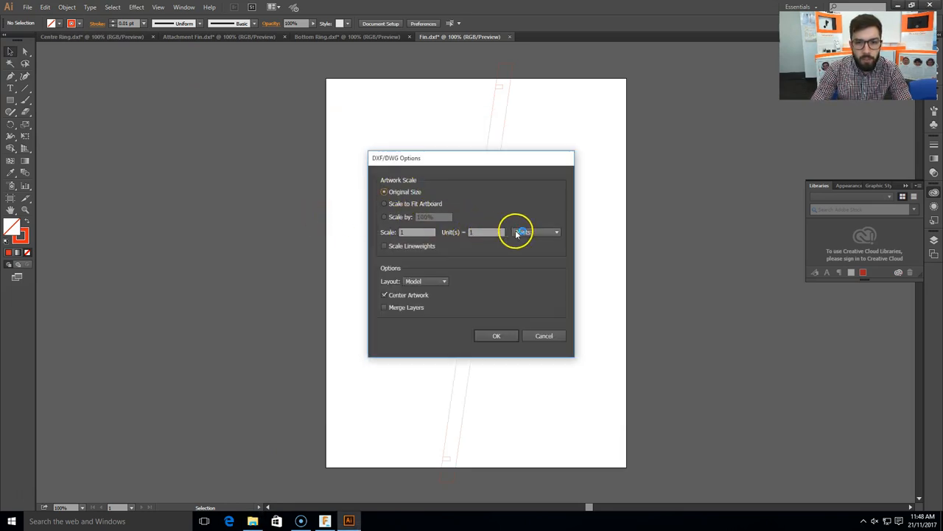
# Import Top Ring.dxf at original size in Millimeters and make its ring a 0.01 pt red stroke.
pyautogui.click(557, 231)
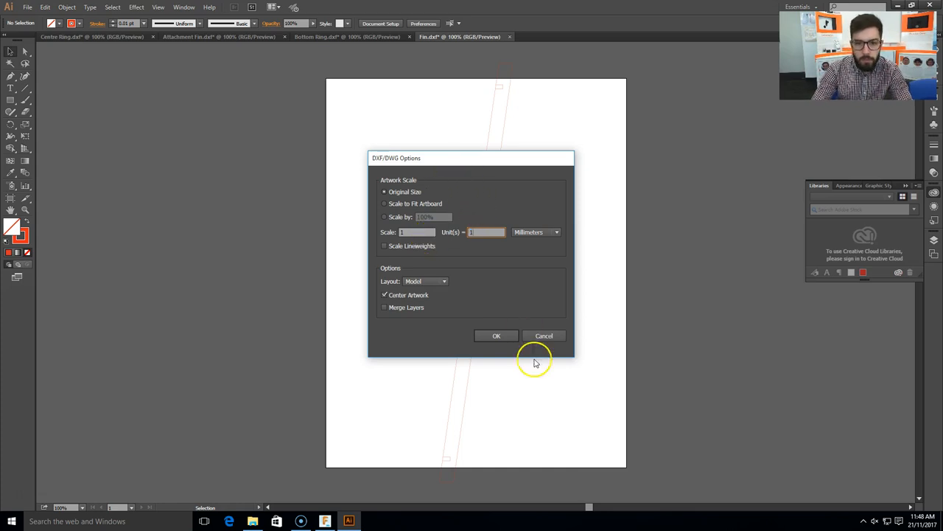
pyautogui.click(496, 335)
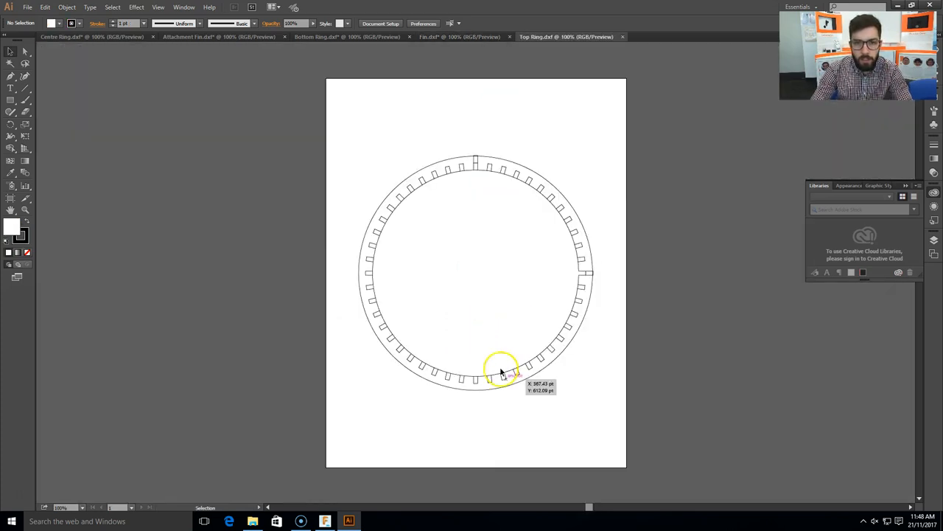
pyautogui.moveTo(564, 271)
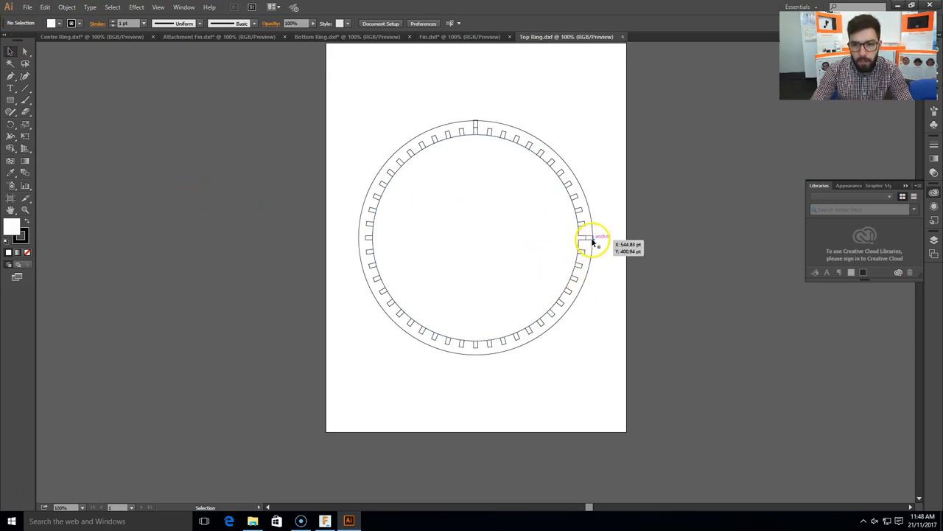
pyautogui.click(590, 238)
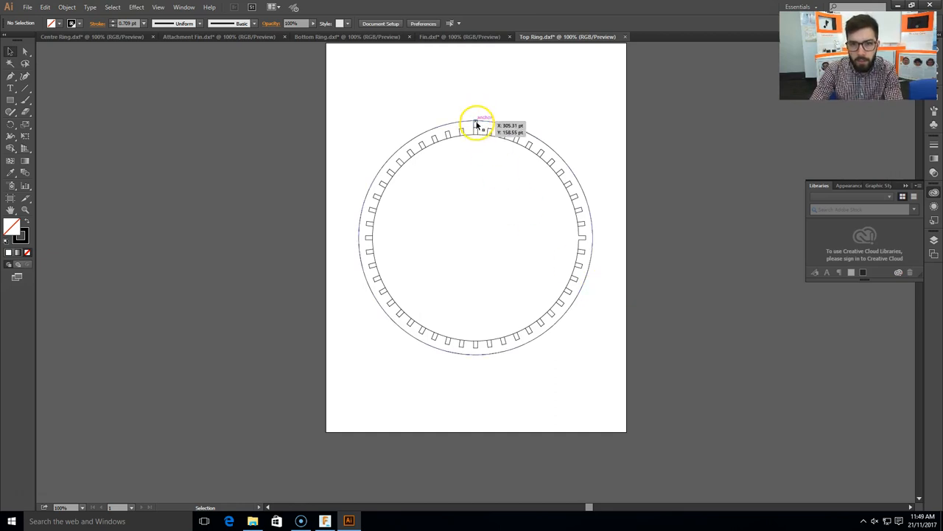
pyautogui.moveTo(557, 341)
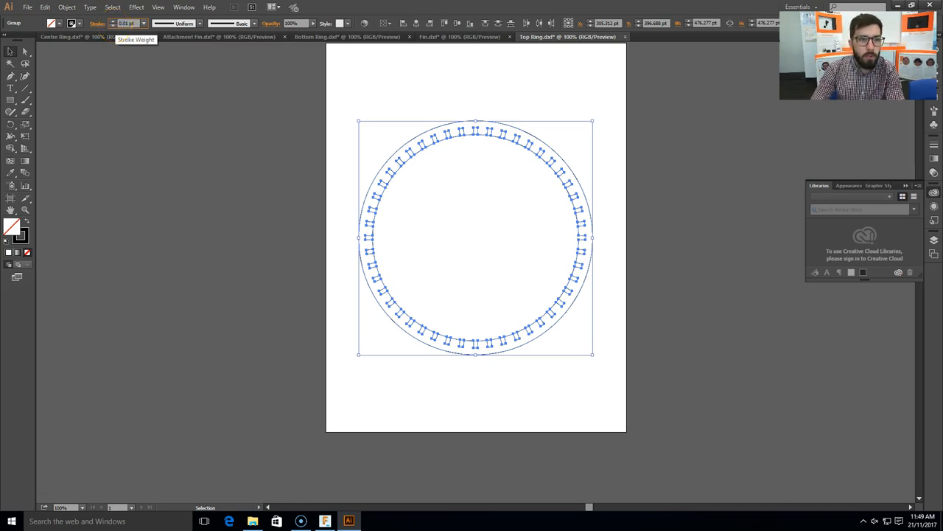
pyautogui.click(71, 23)
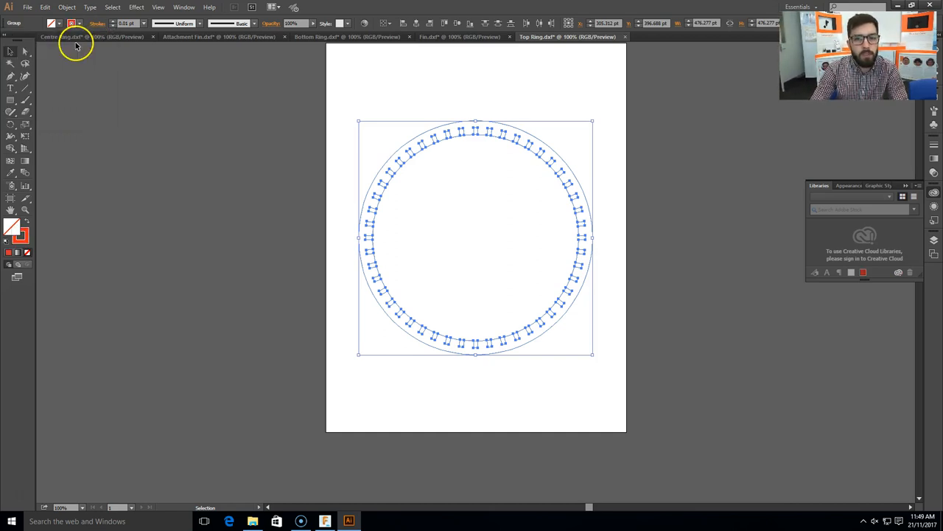
pyautogui.moveTo(78, 390)
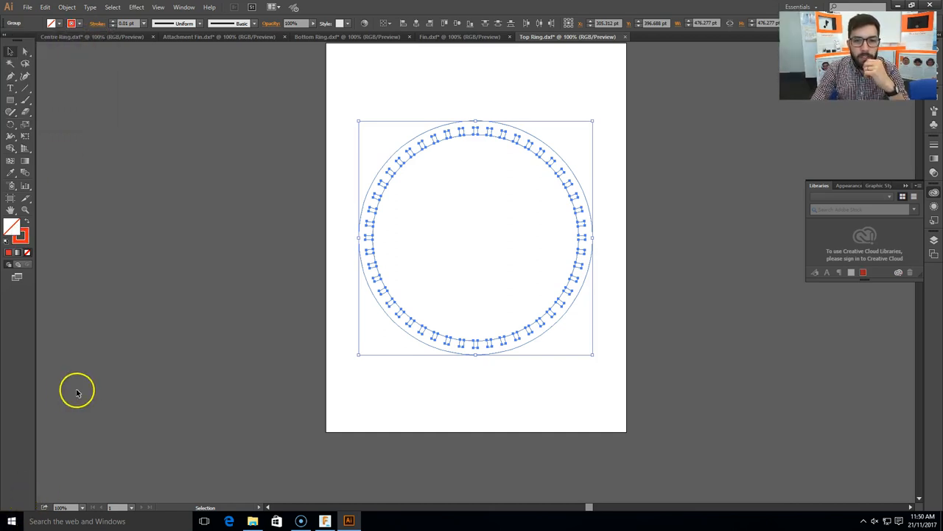
pyautogui.moveTo(402, 378)
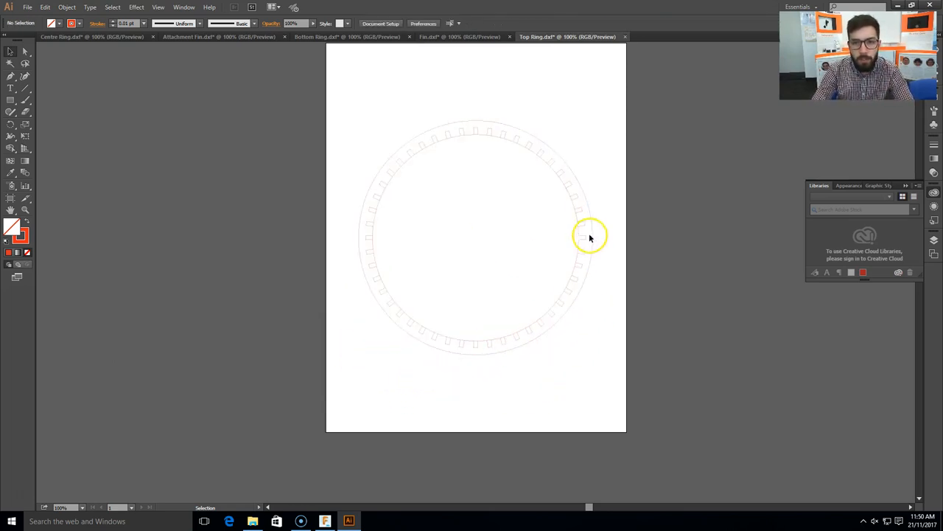
# Save Centre Ring as an Adobe Illustrator (*.AI) file in the Lamp Shade folder.
pyautogui.click(458, 37)
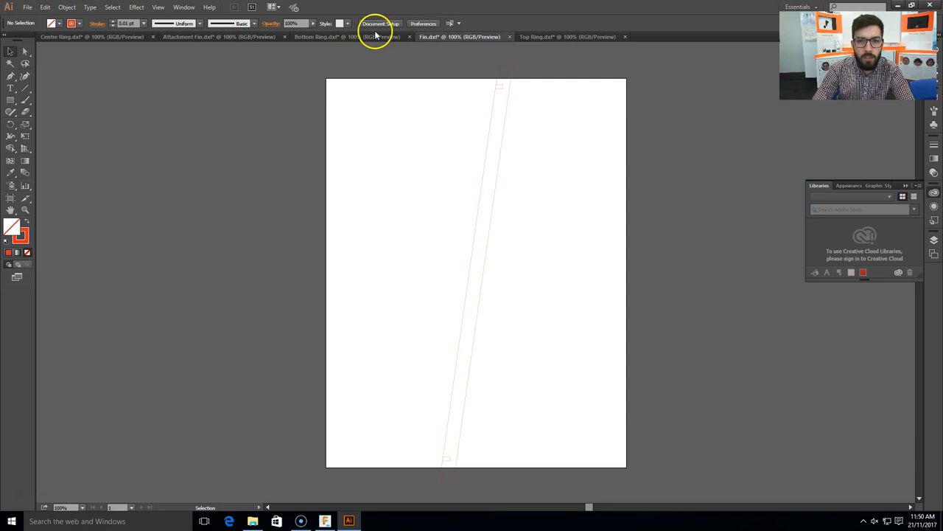
pyautogui.click(213, 37)
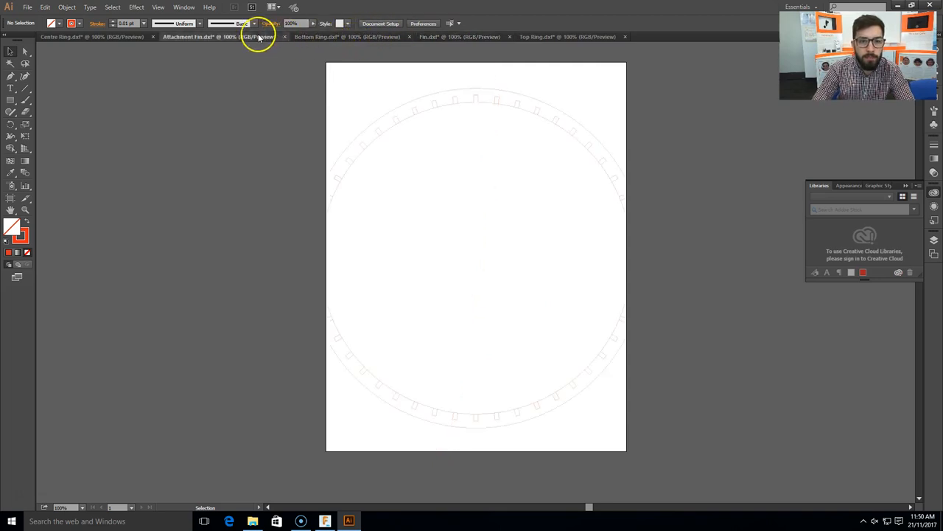
pyautogui.click(92, 37)
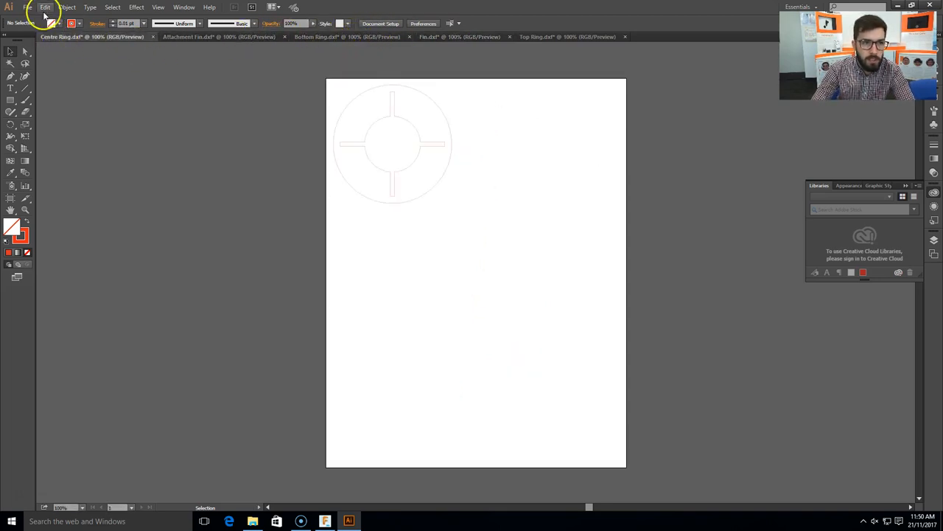
pyautogui.click(28, 7)
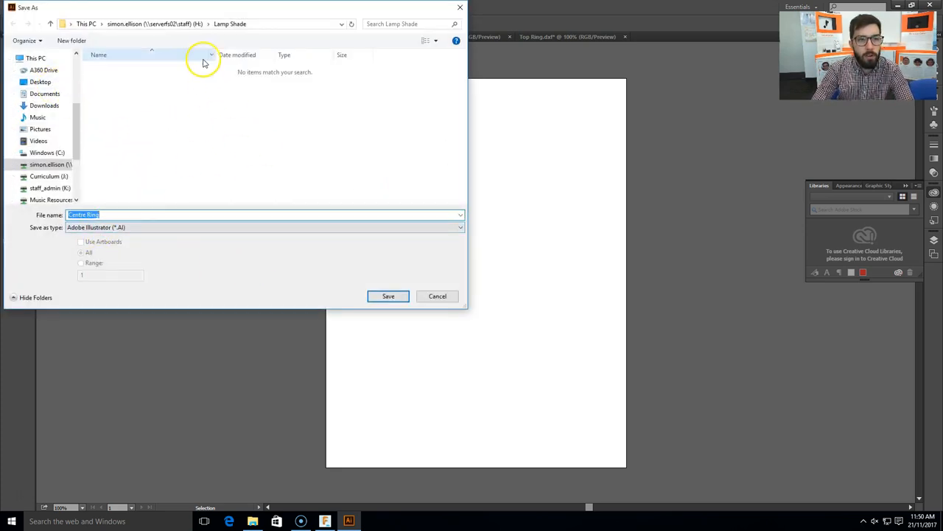
pyautogui.click(388, 295)
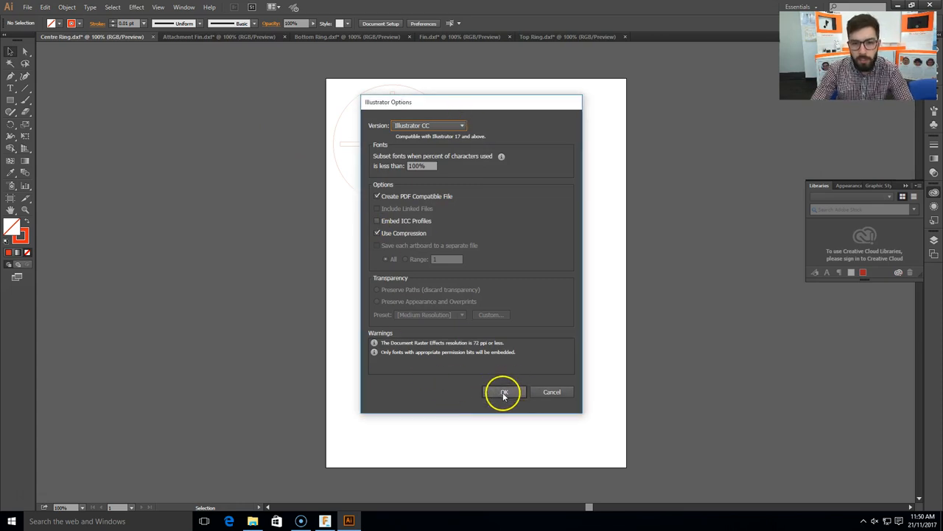
pyautogui.click(503, 391)
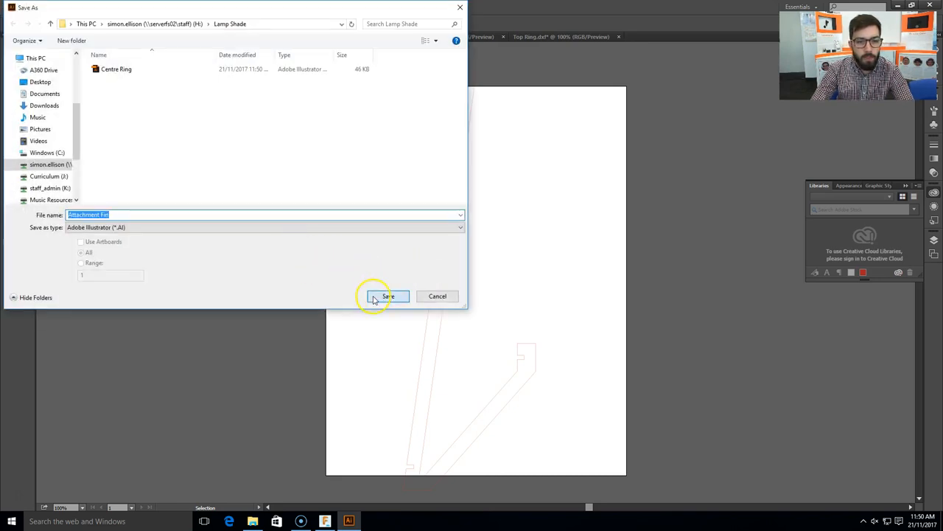
# Save Attachment Fin as an Adobe Illustrator (*.AI) file in the same folder.
pyautogui.click(388, 295)
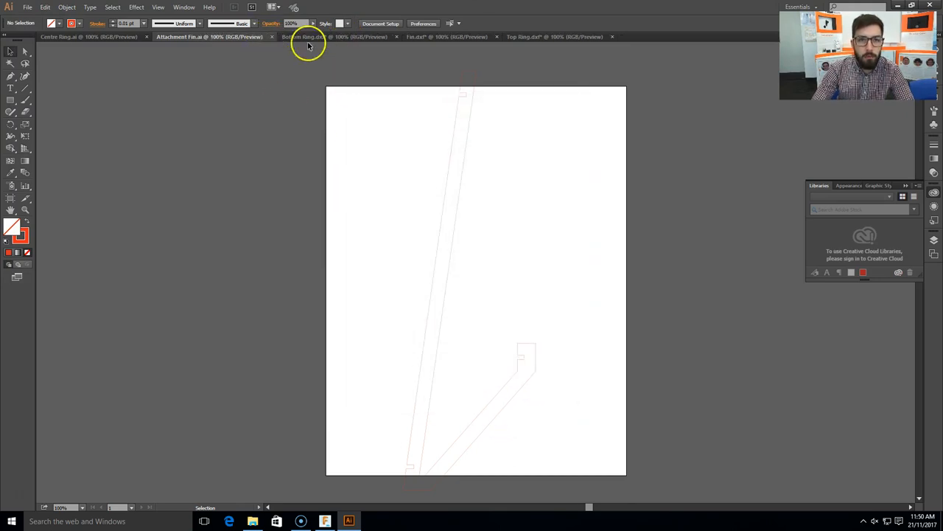
# Save Bottom Ring as an Adobe Illustrator (*.AI) file in the Lamp Shade folder.
pyautogui.click(27, 7)
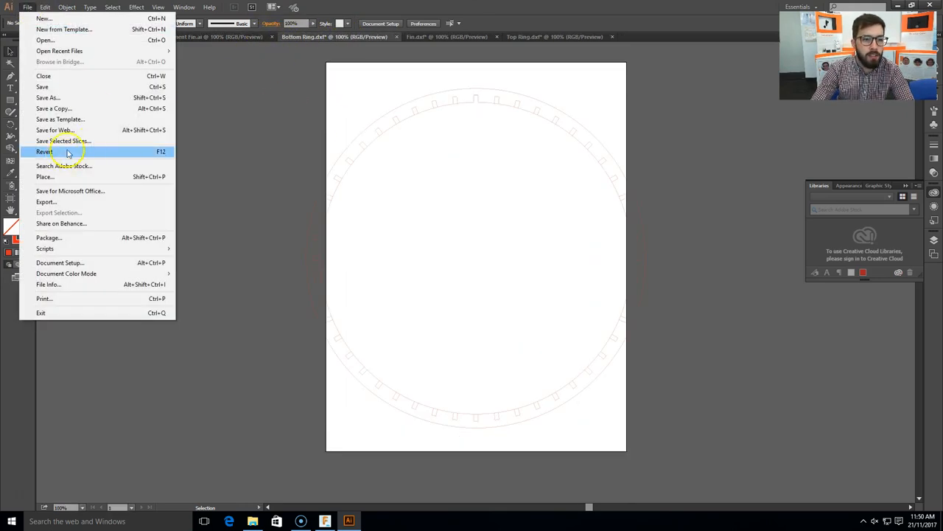
pyautogui.click(47, 98)
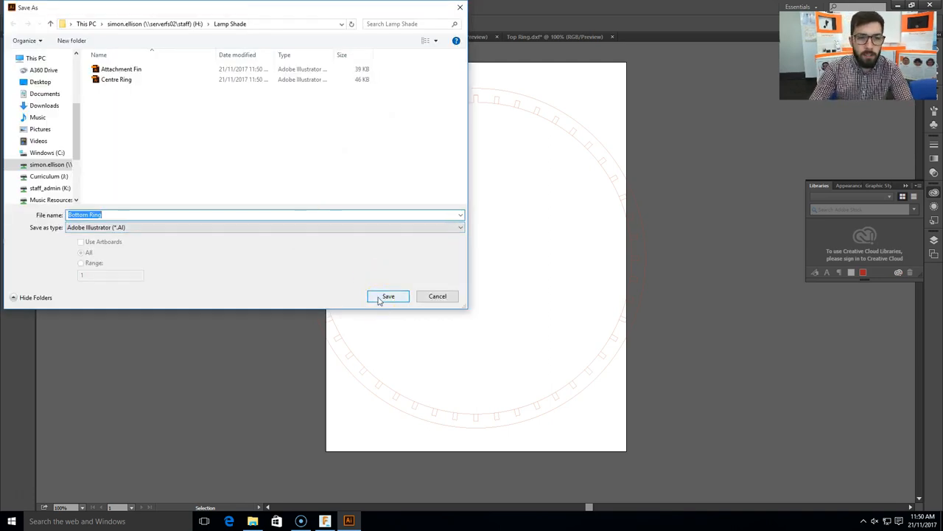
pyautogui.click(388, 296)
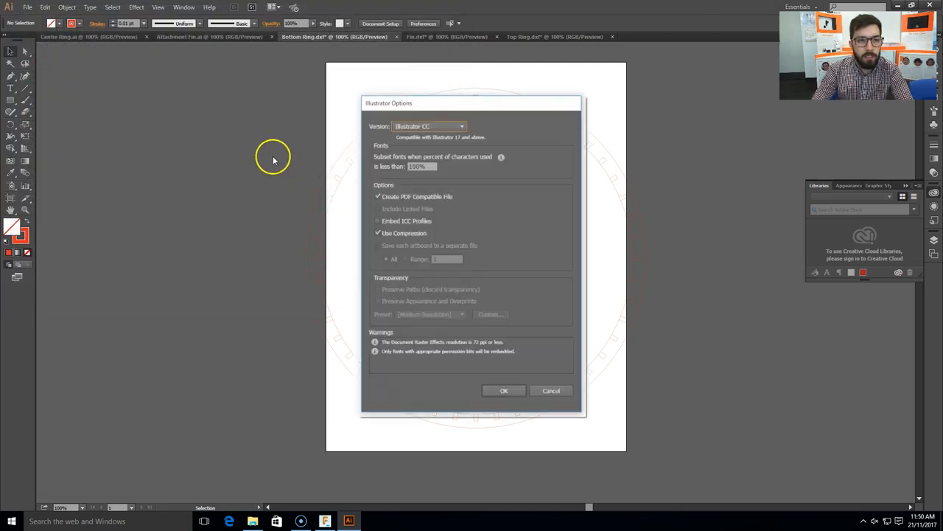
pyautogui.click(504, 390)
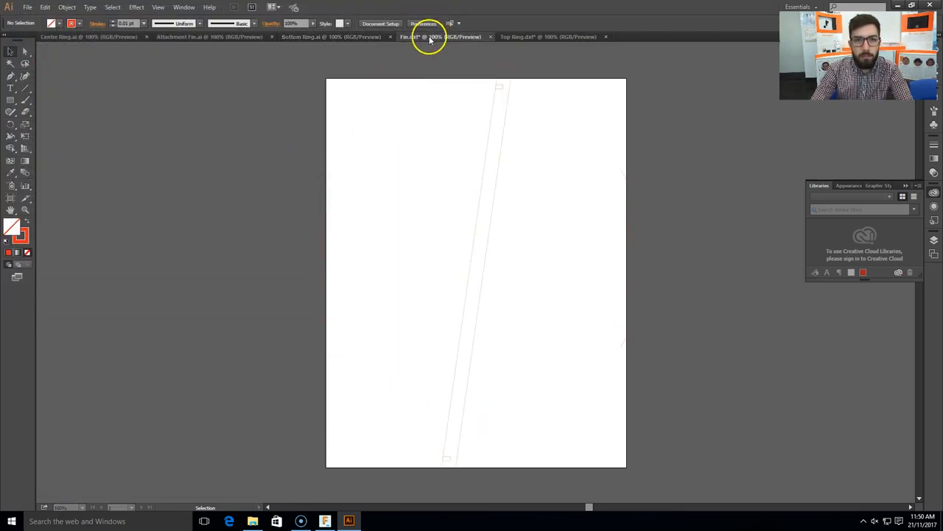
# Save Fin and Top Ring as Adobe Illustrator (*.AI) files, completing all five parts.
pyautogui.click(27, 7)
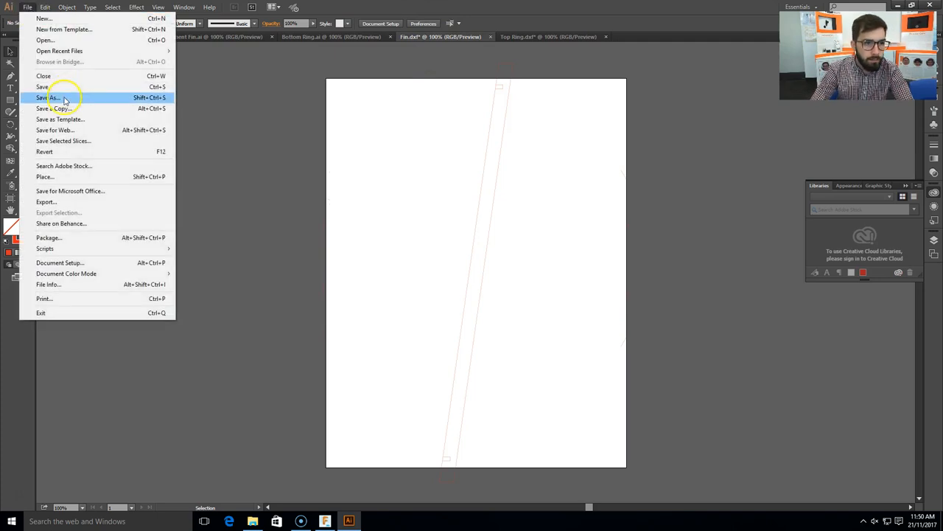
pyautogui.click(49, 97)
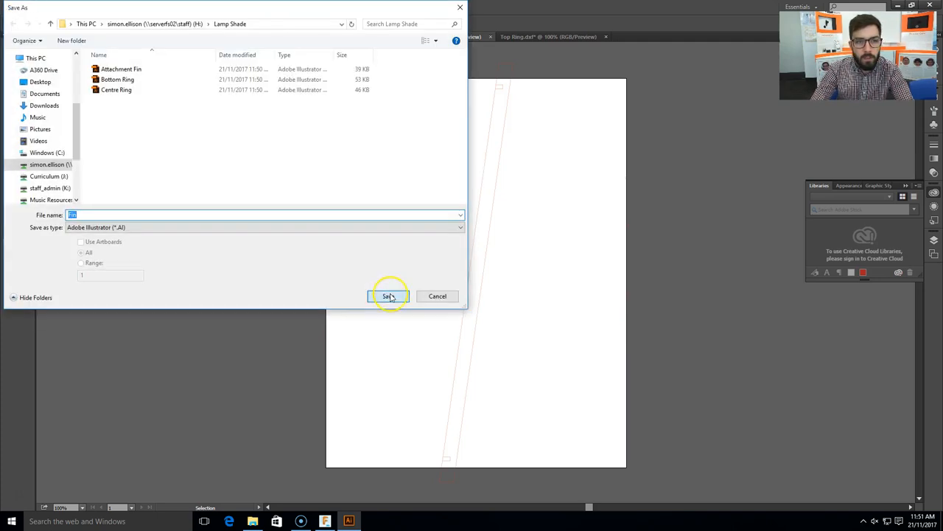
pyautogui.click(389, 296)
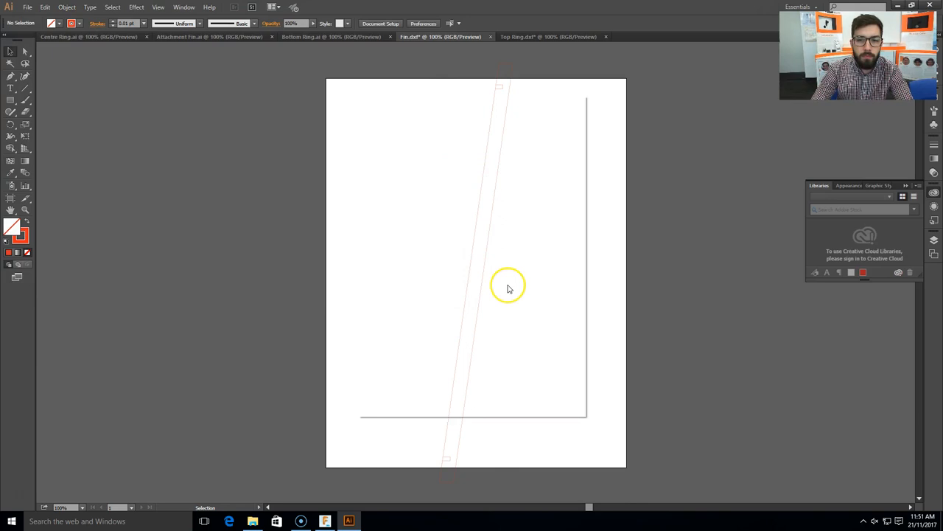
pyautogui.click(523, 37)
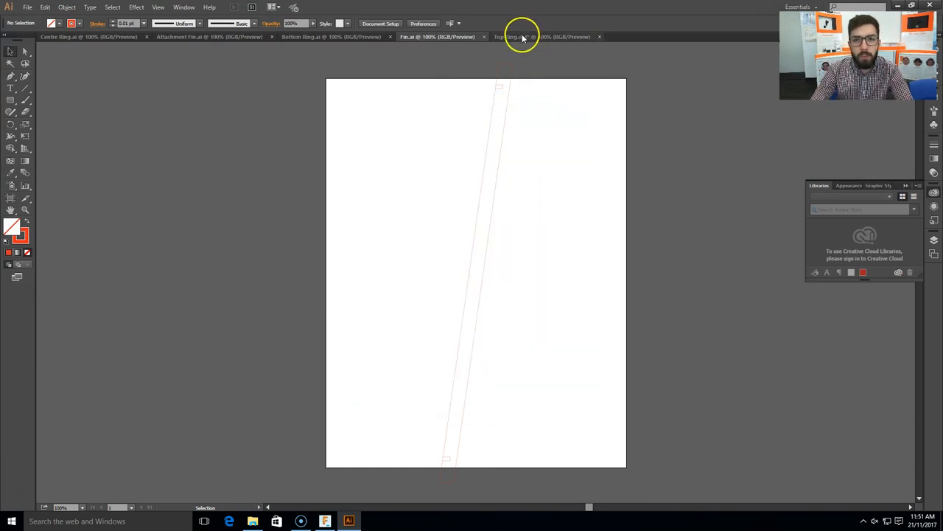
pyautogui.click(27, 6)
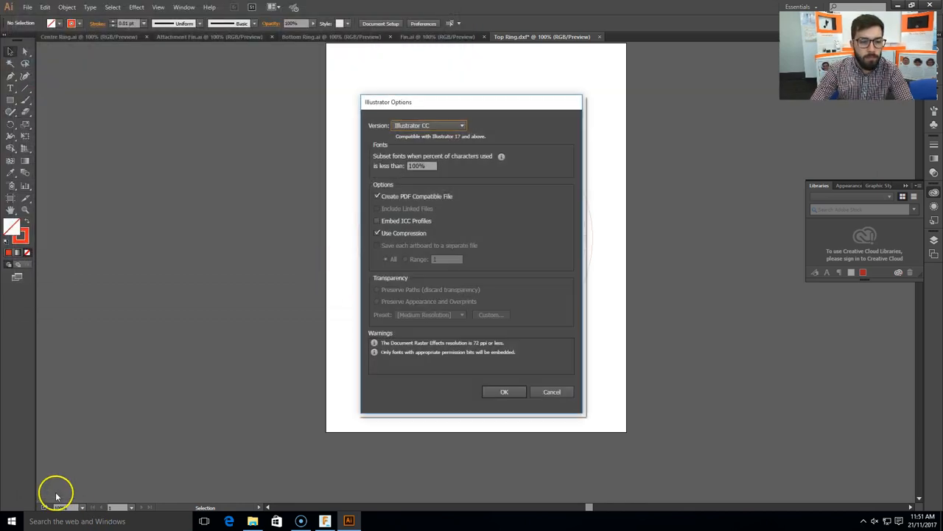
pyautogui.click(504, 392)
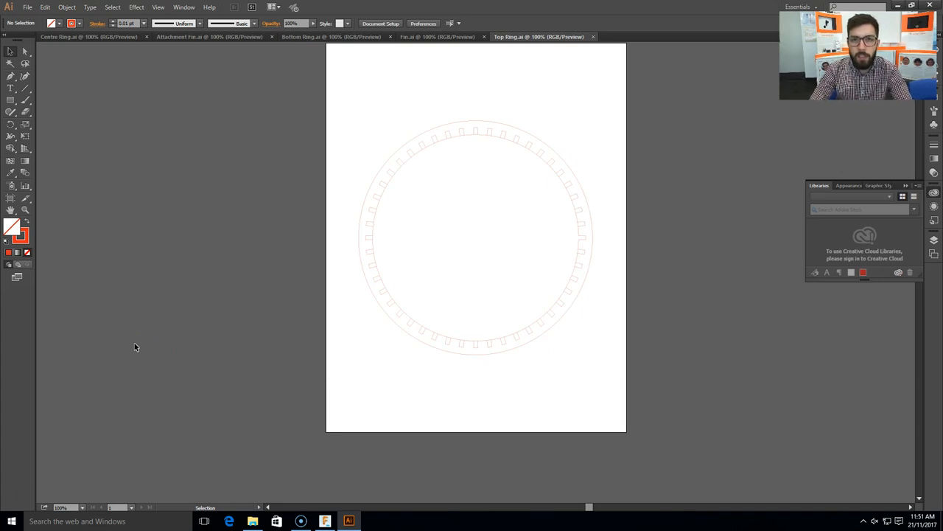
pyautogui.moveTo(119, 353)
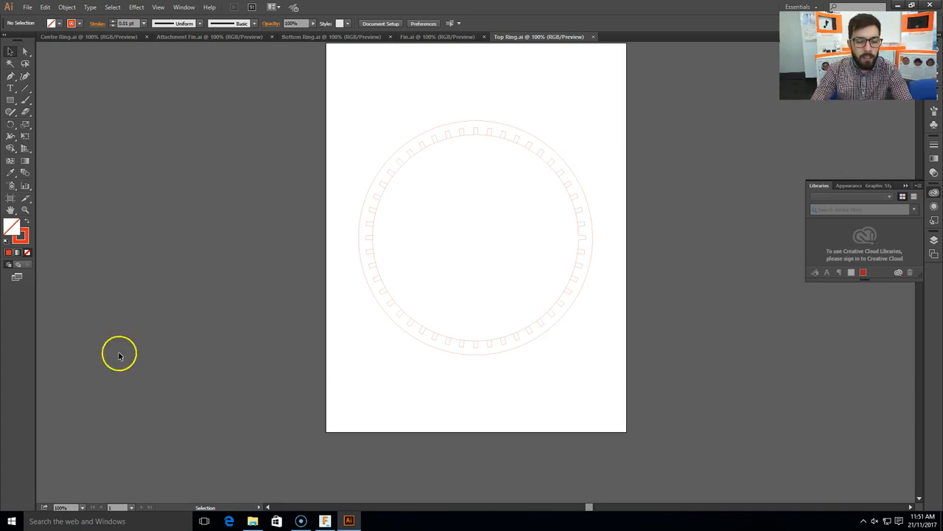